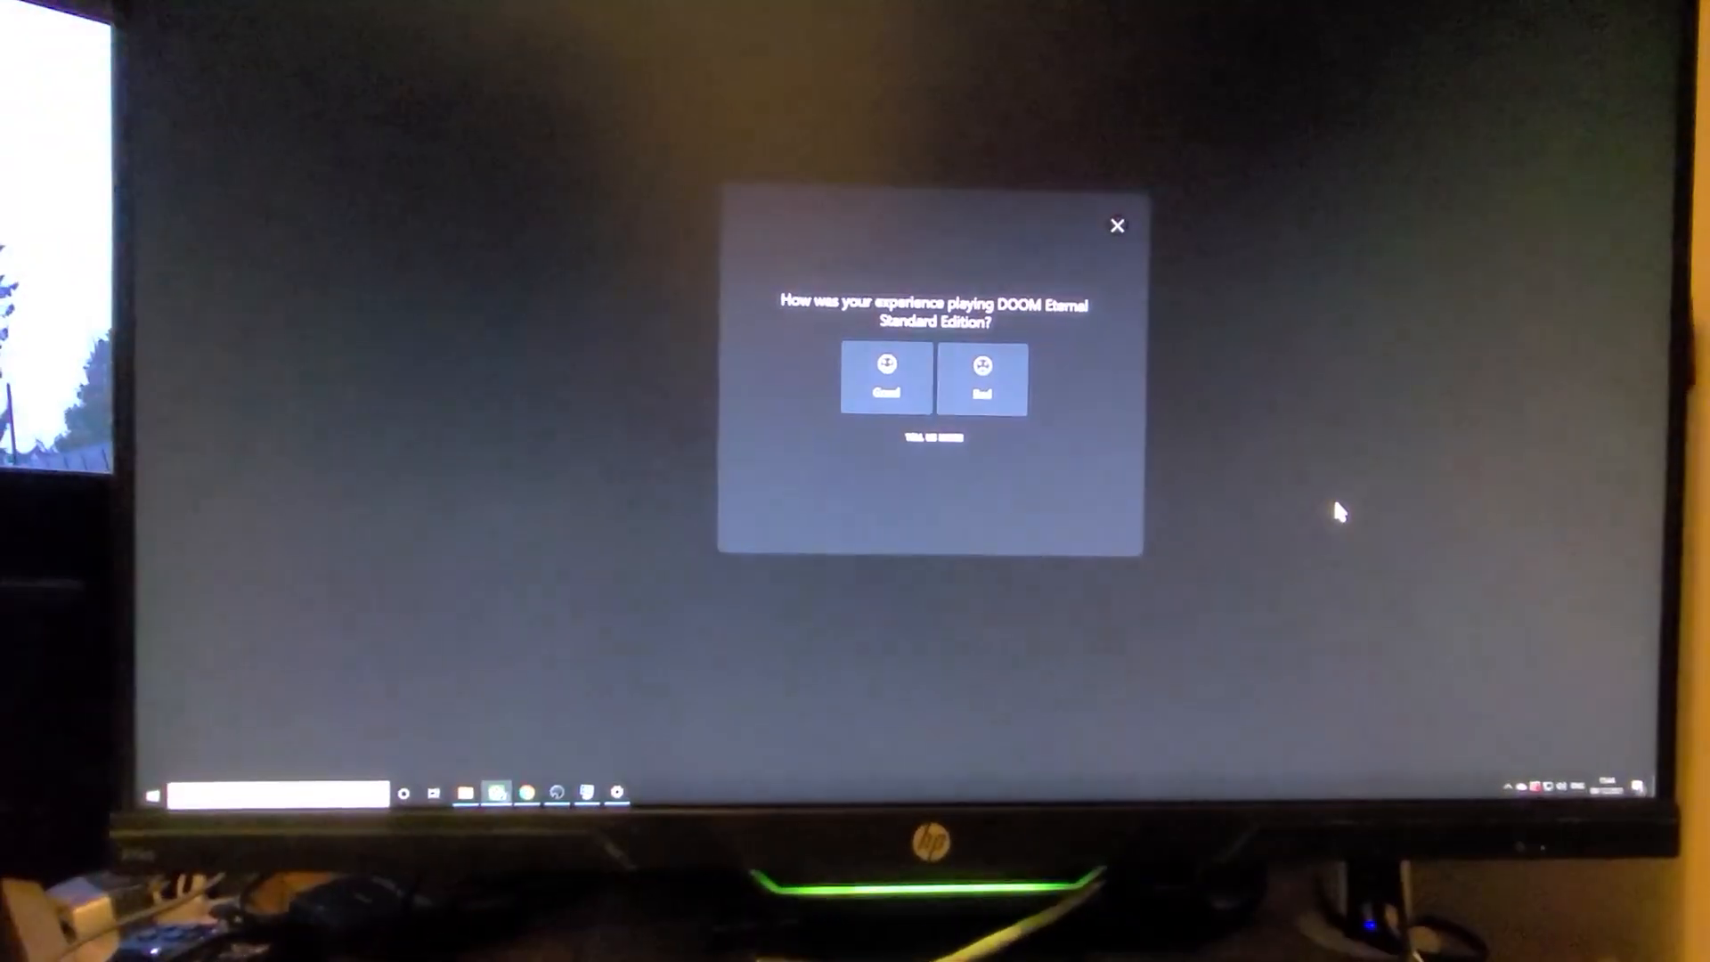
Step: Rate the DOOM Eternal session as Good and return to the Cloud Gaming library
left_click(885, 379)
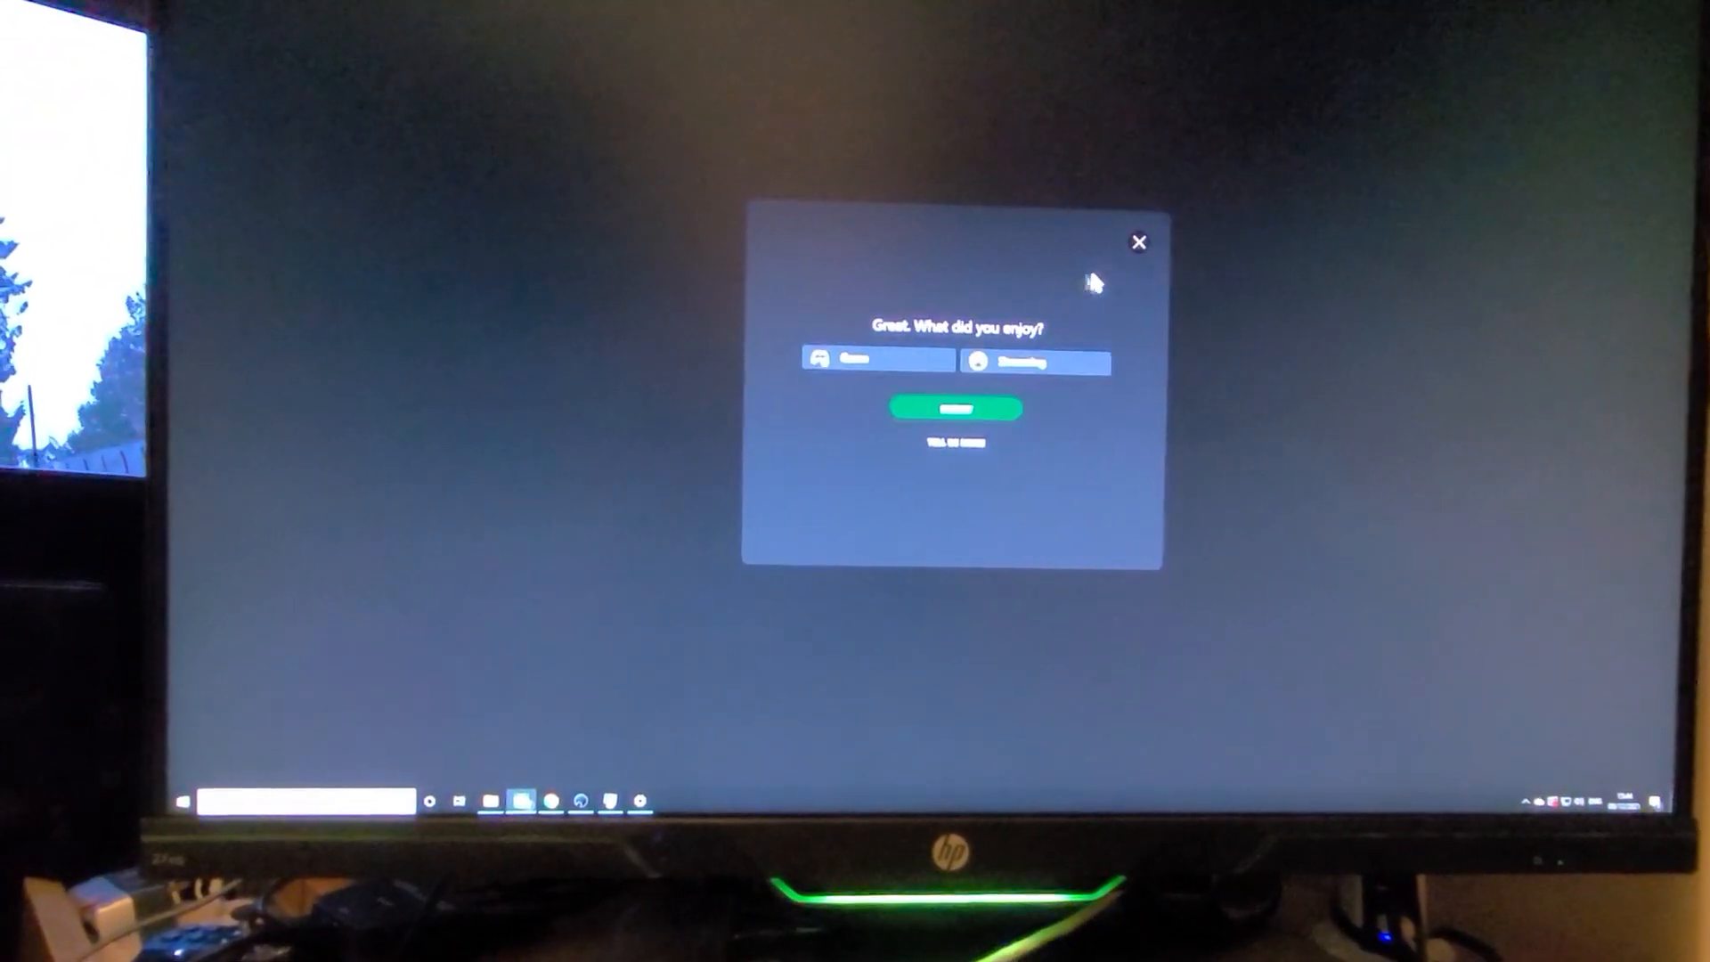
left_click(1138, 240)
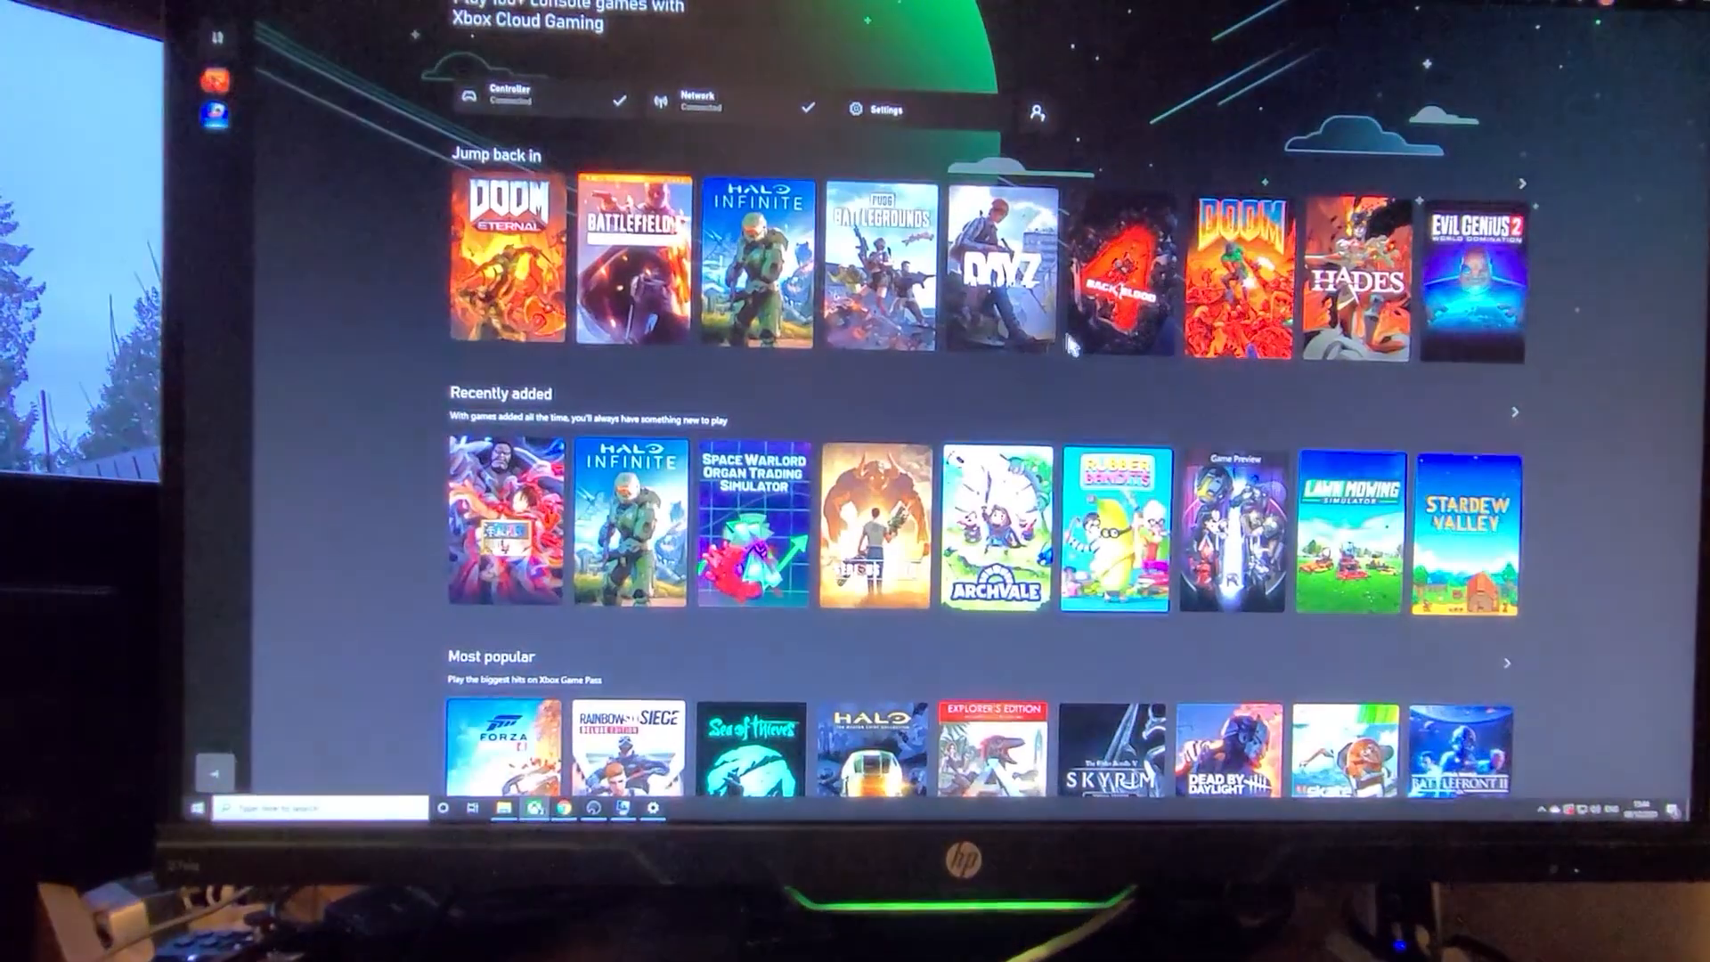
Step: Preview Back 4 Blood's details, then browse past Most popular, Bethesda and EA Play to All console games
left_click(1126, 264)
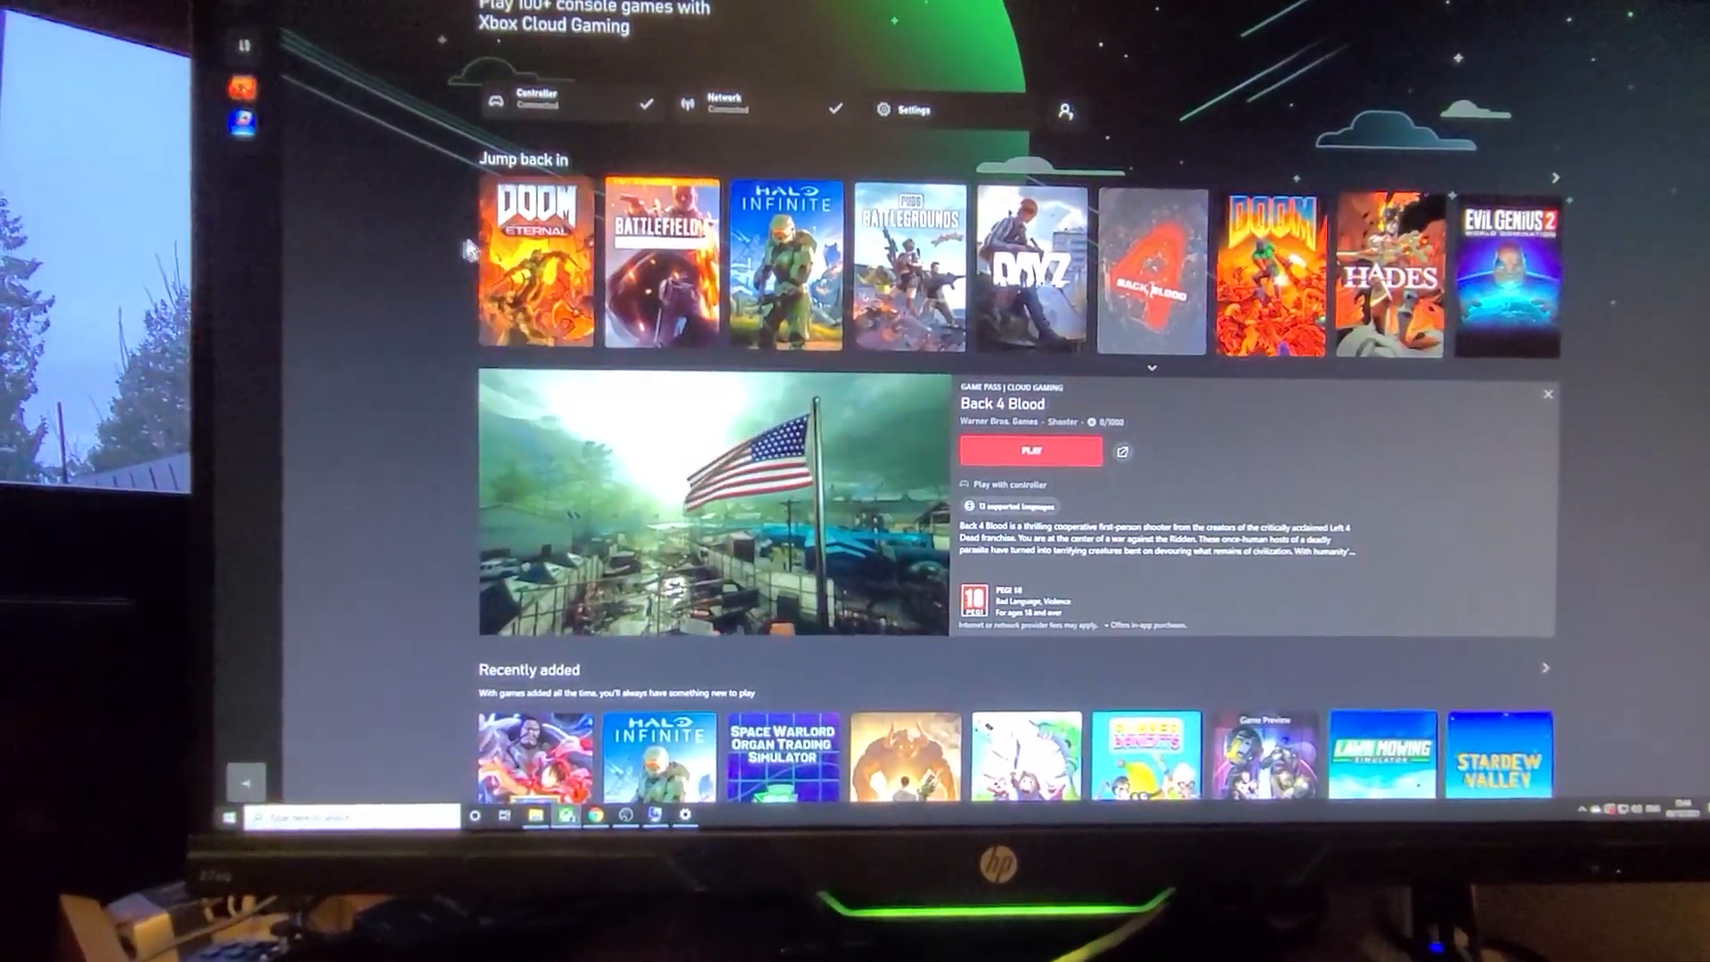
scroll("down", 3)
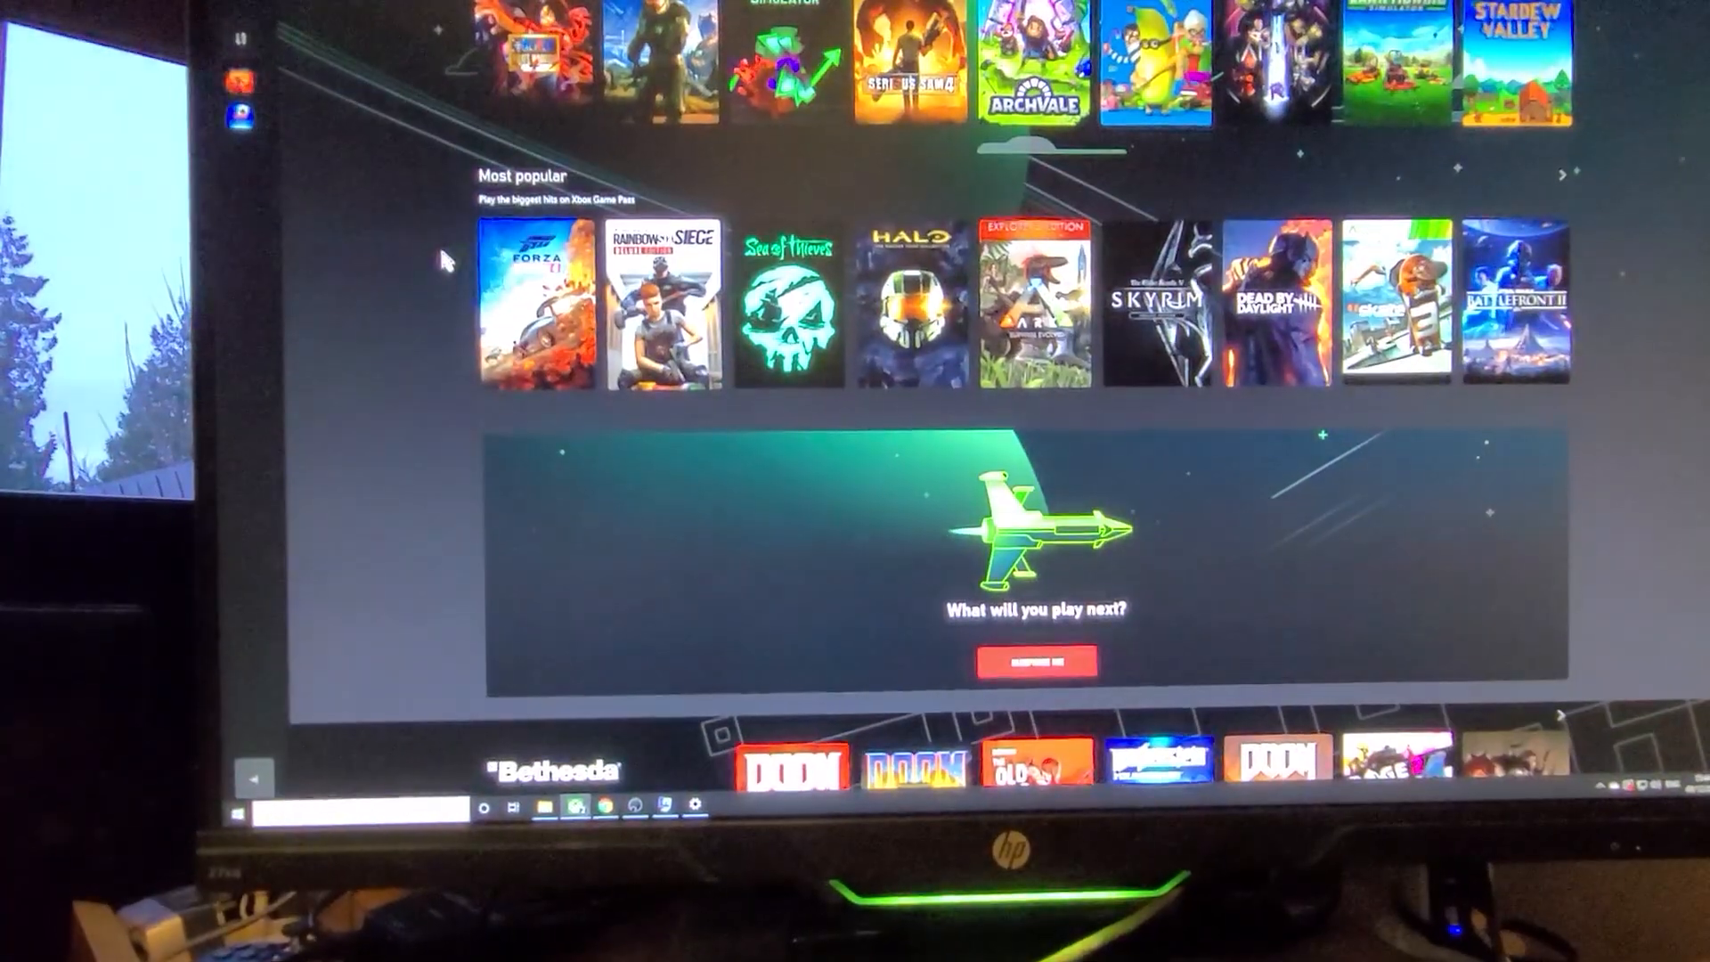
scroll("down", 3)
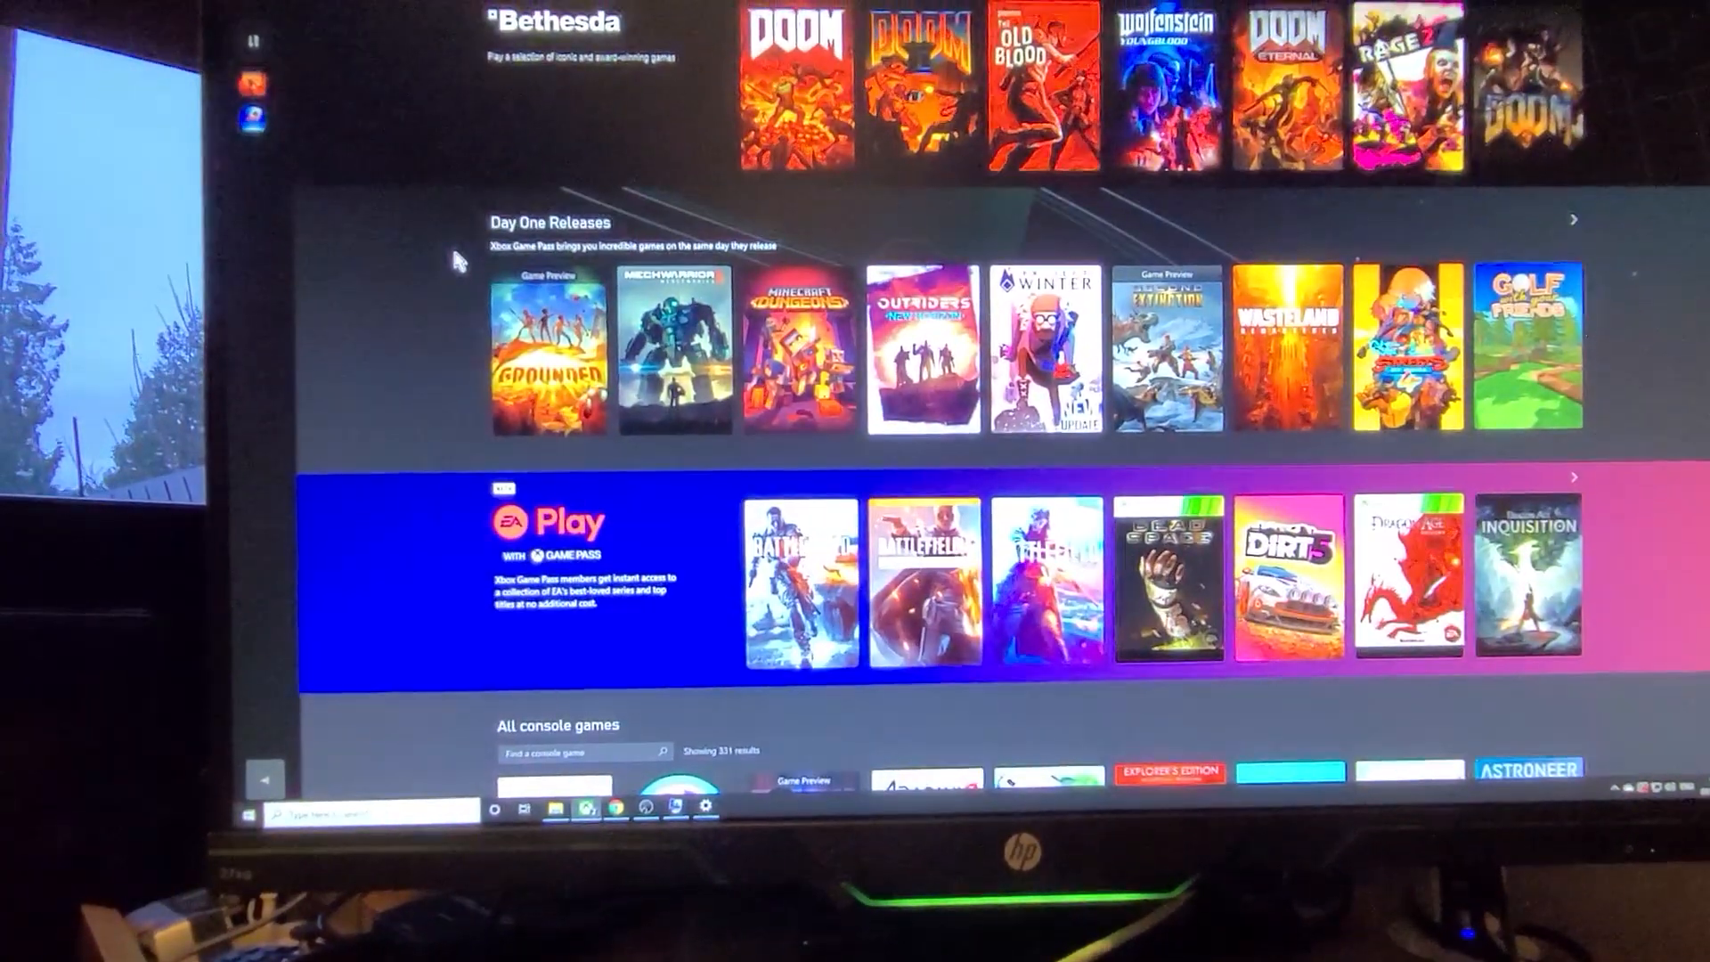
scroll("down", 3)
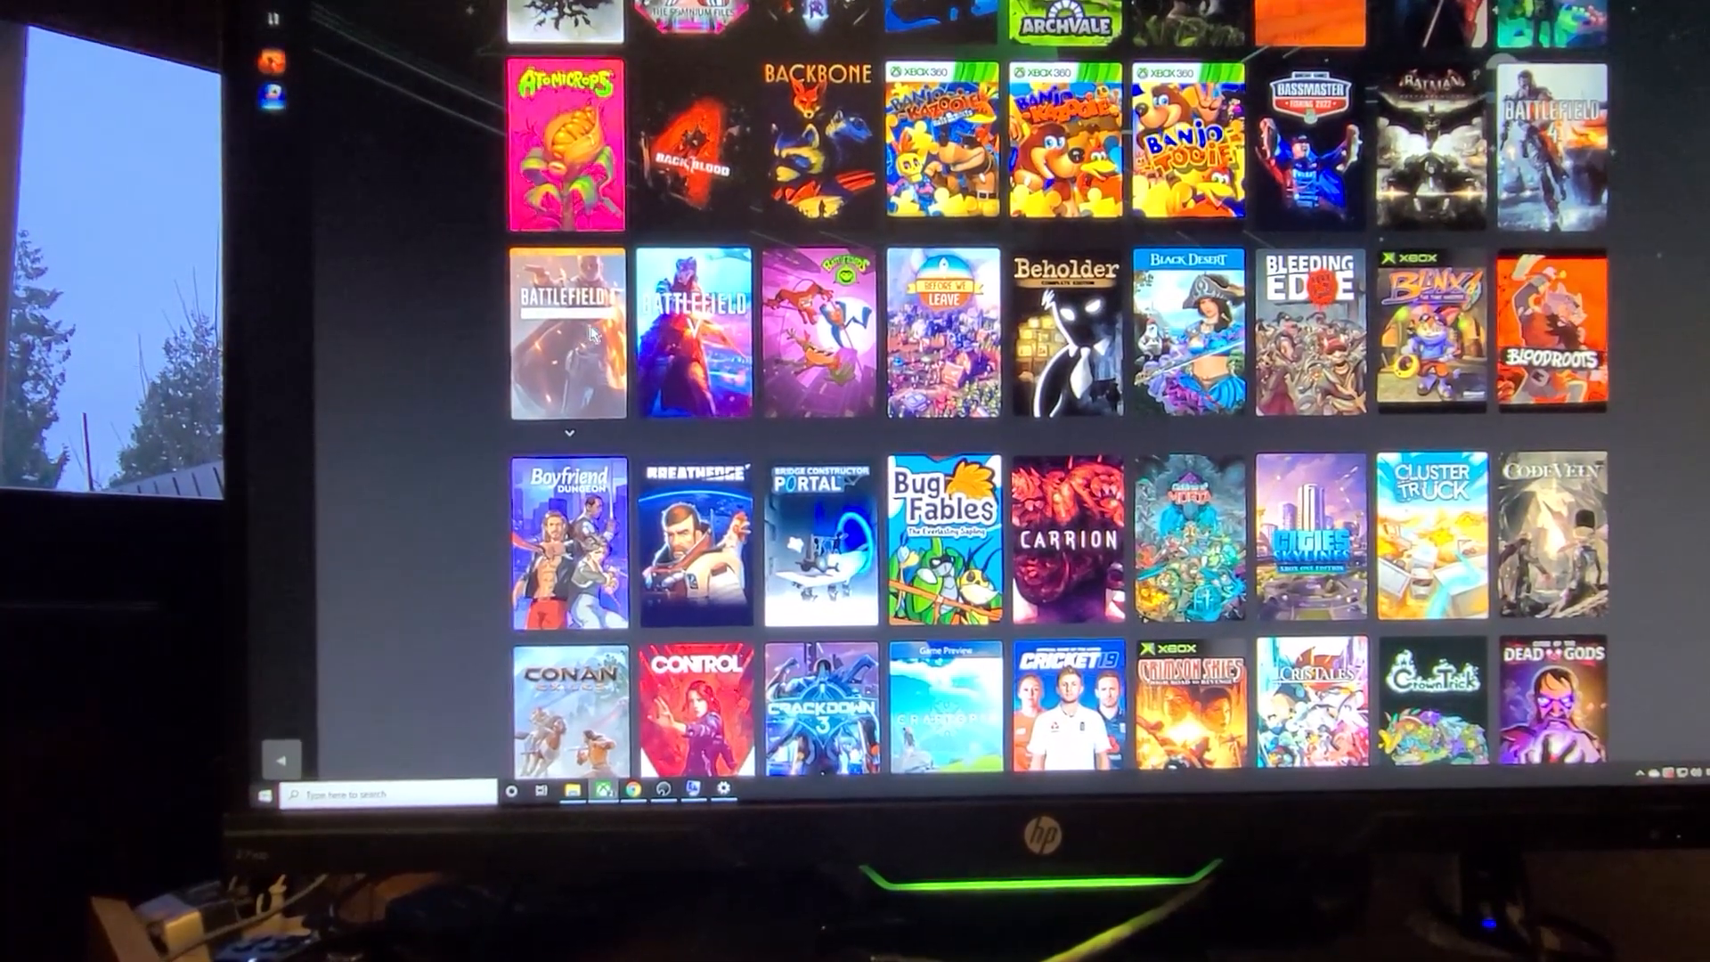
left_click(568, 333)
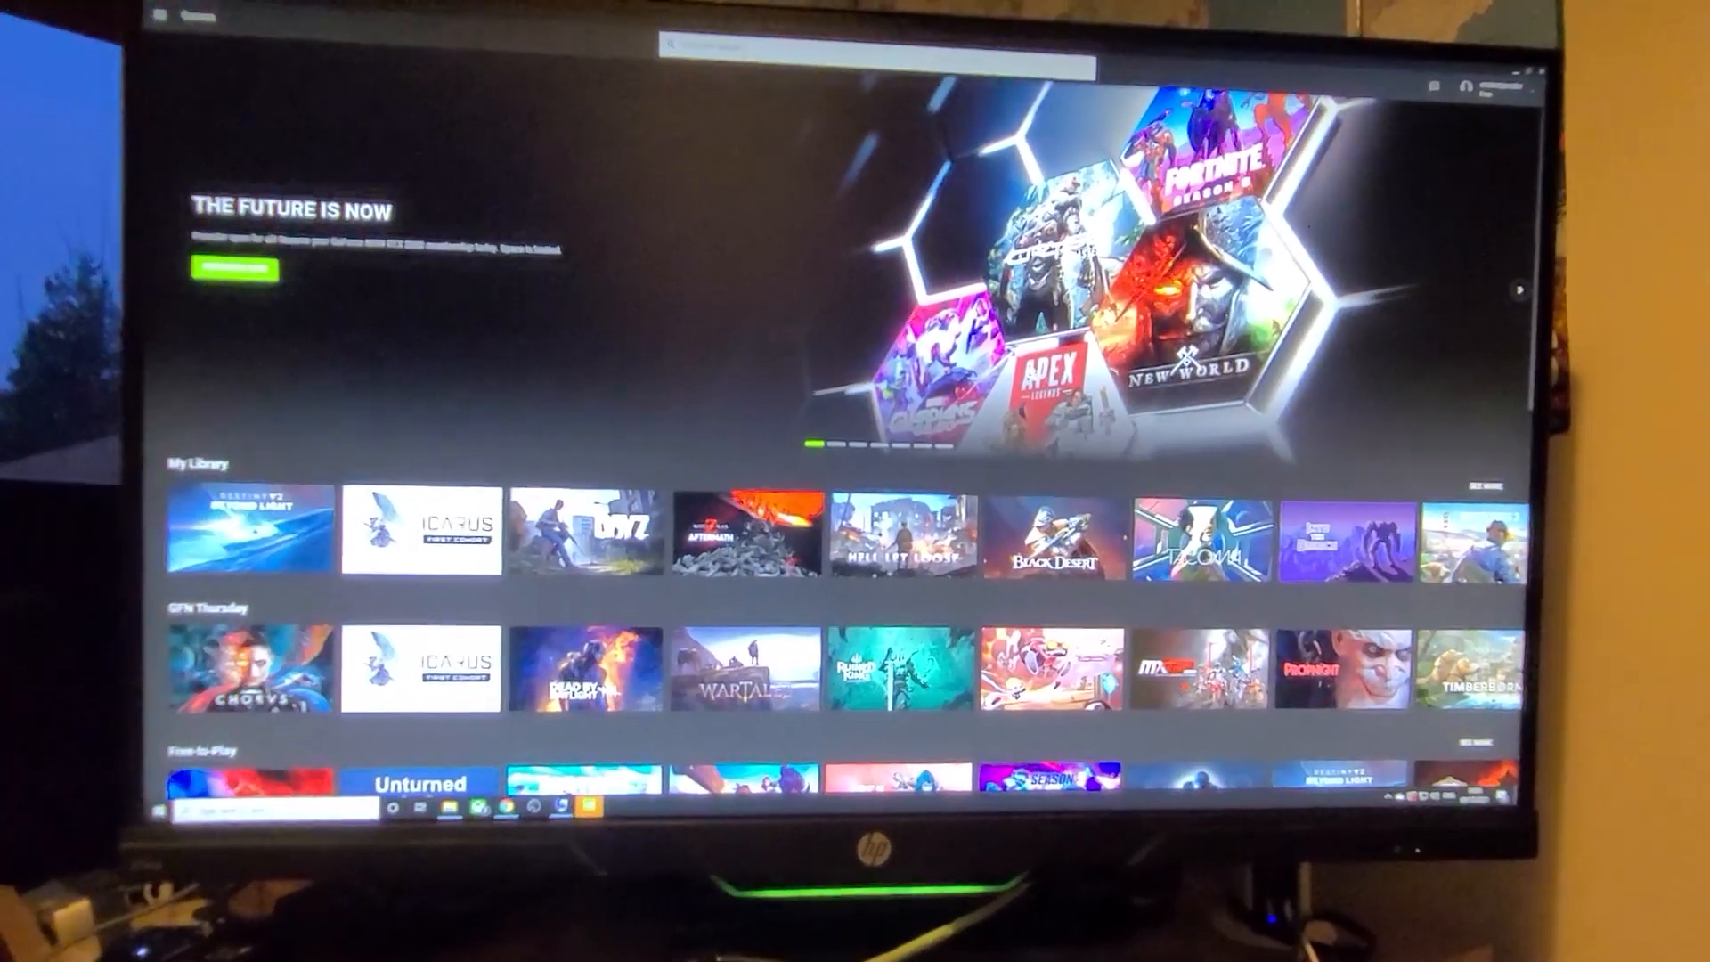
Step: Scroll through the full My Library game grid, then switch to the Amazon NiPoGi listing in Chrome
scroll("down", 3)
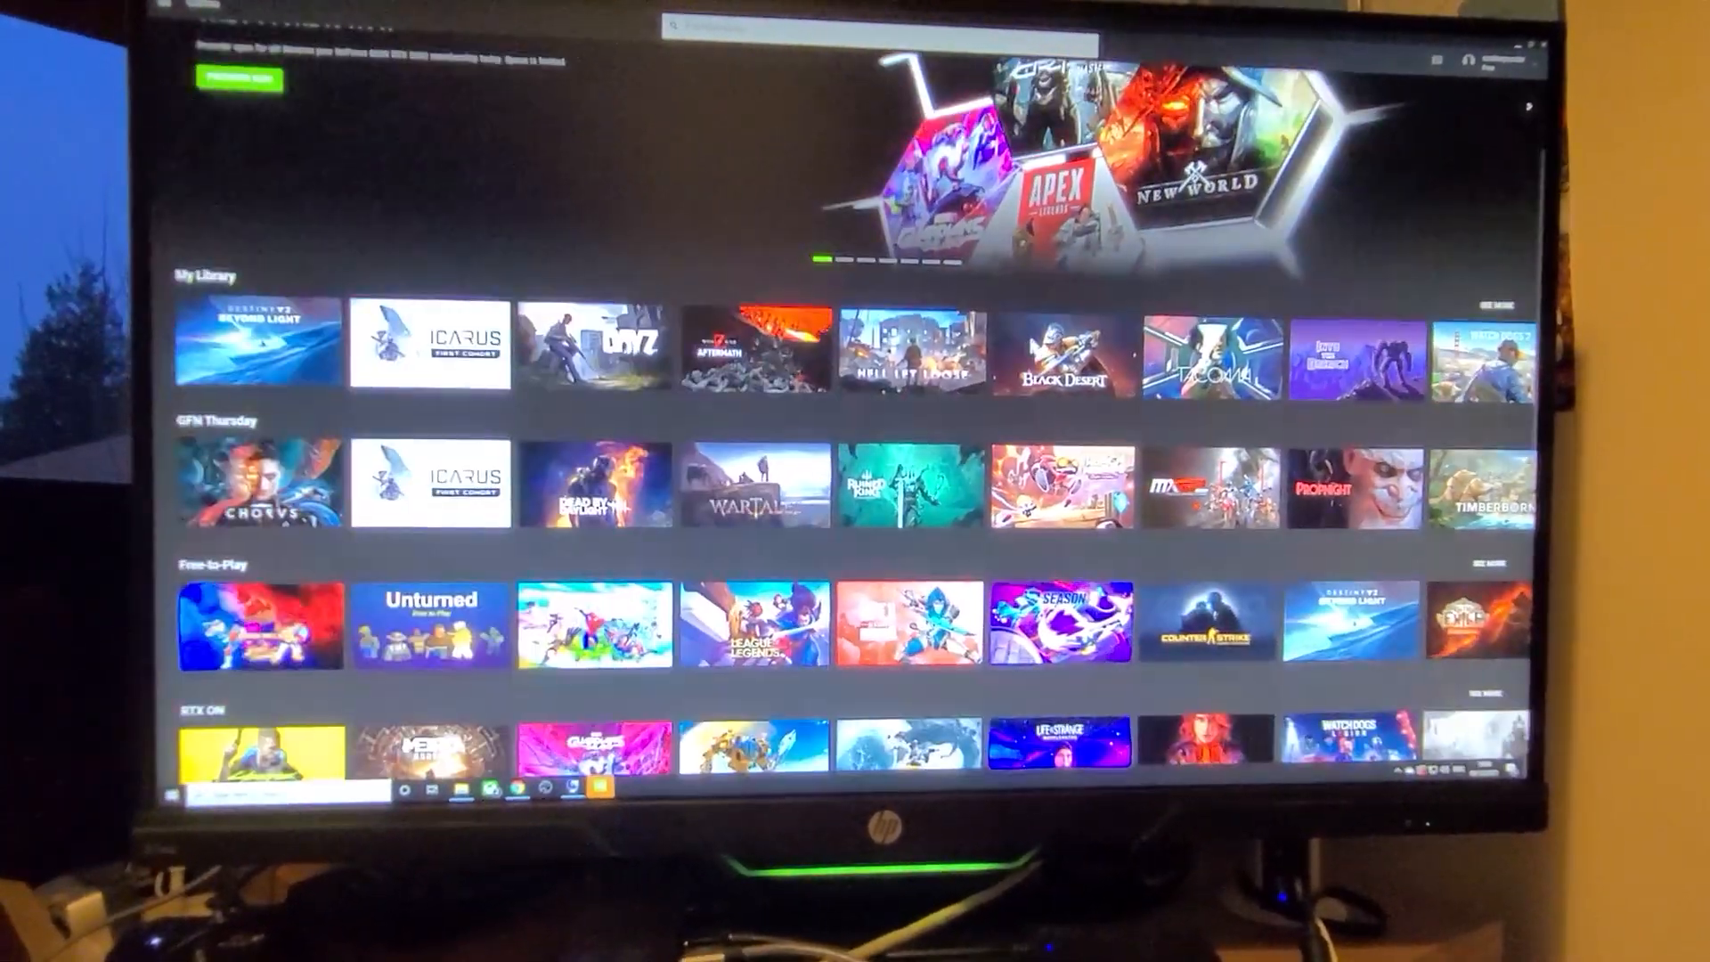
scroll("down", 3)
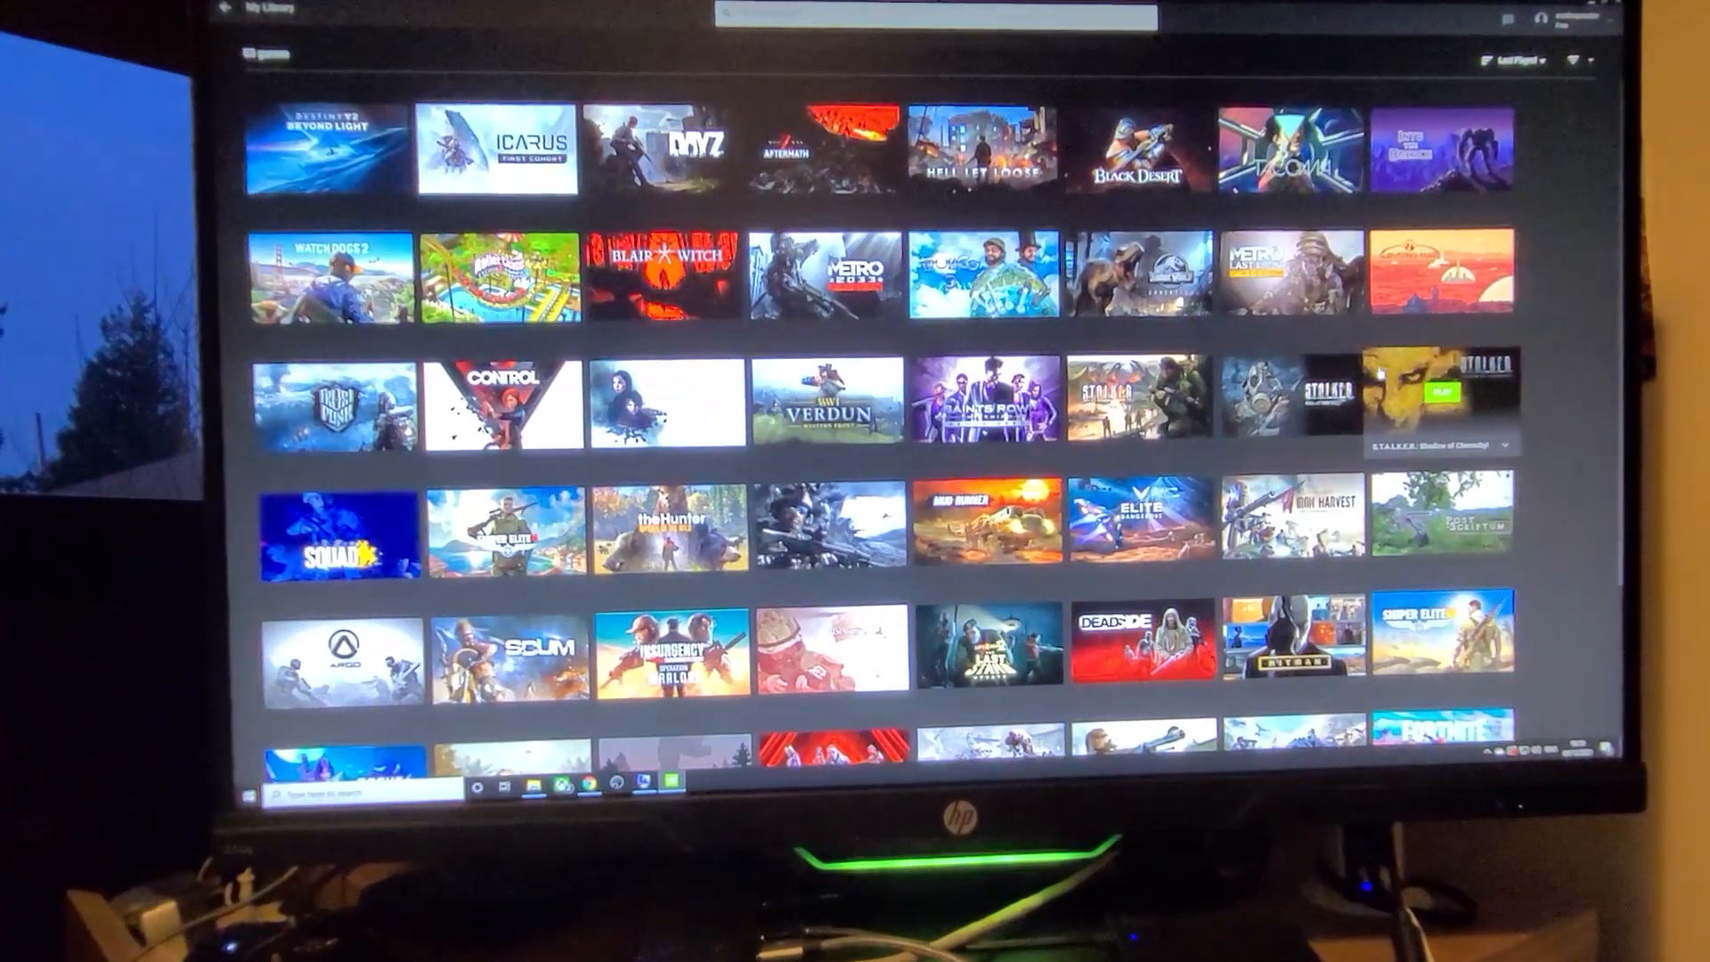
scroll("down", 3)
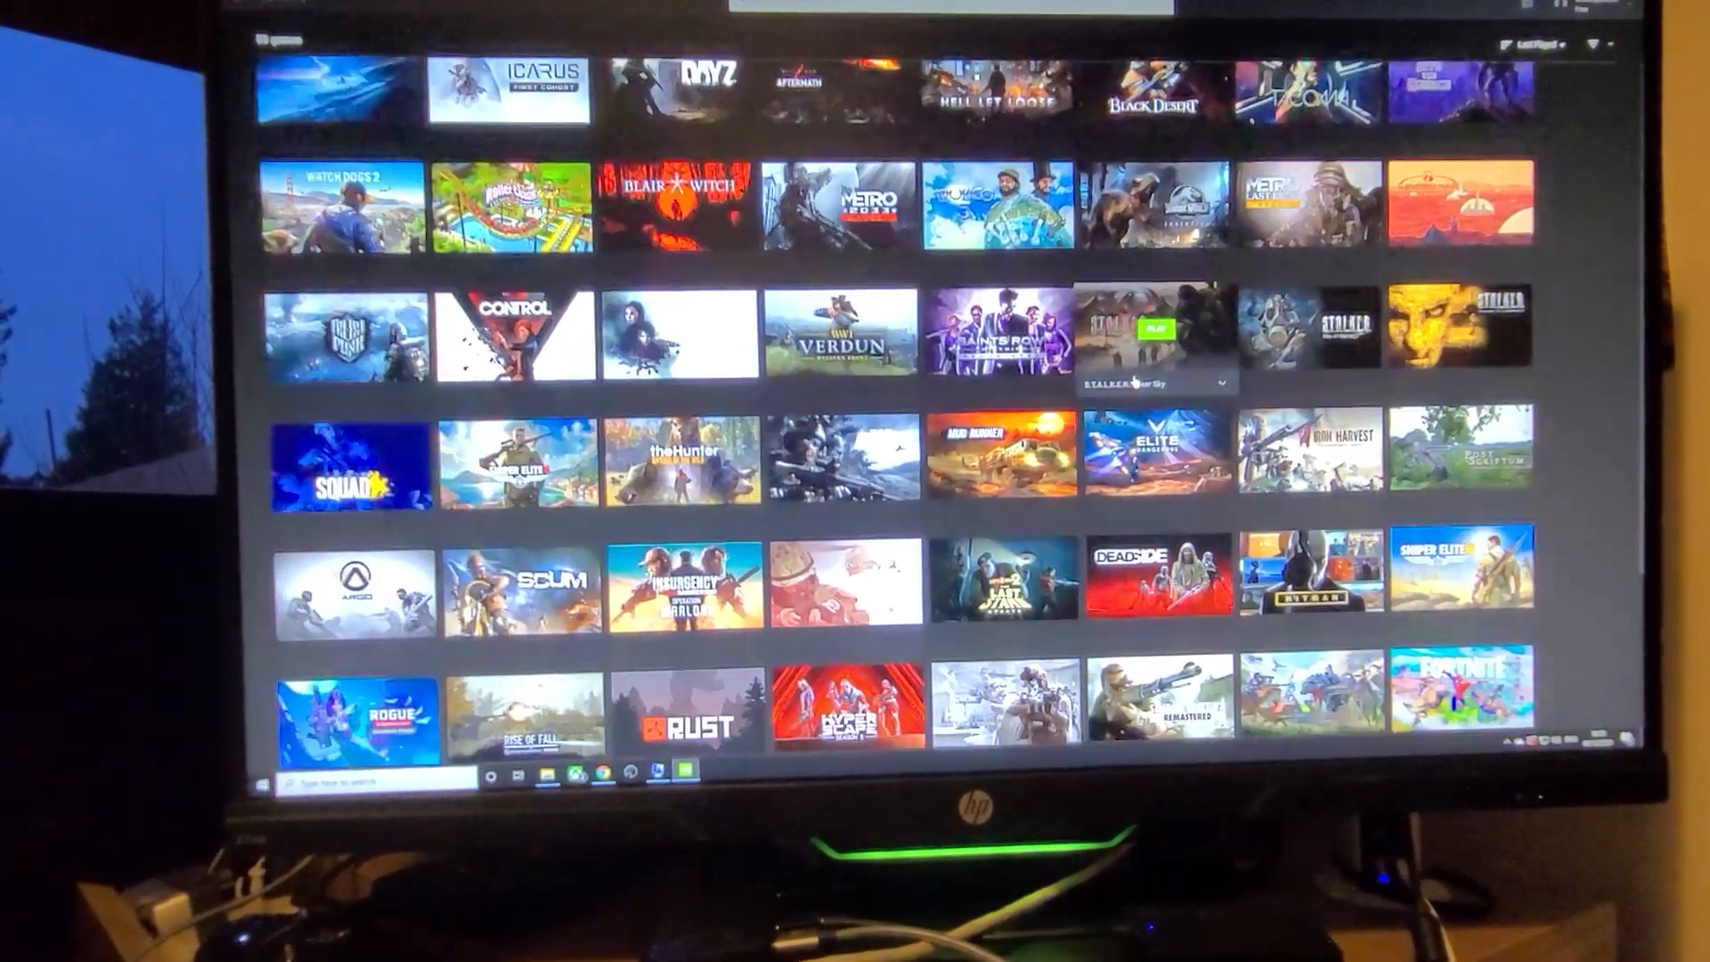
scroll("down", 3)
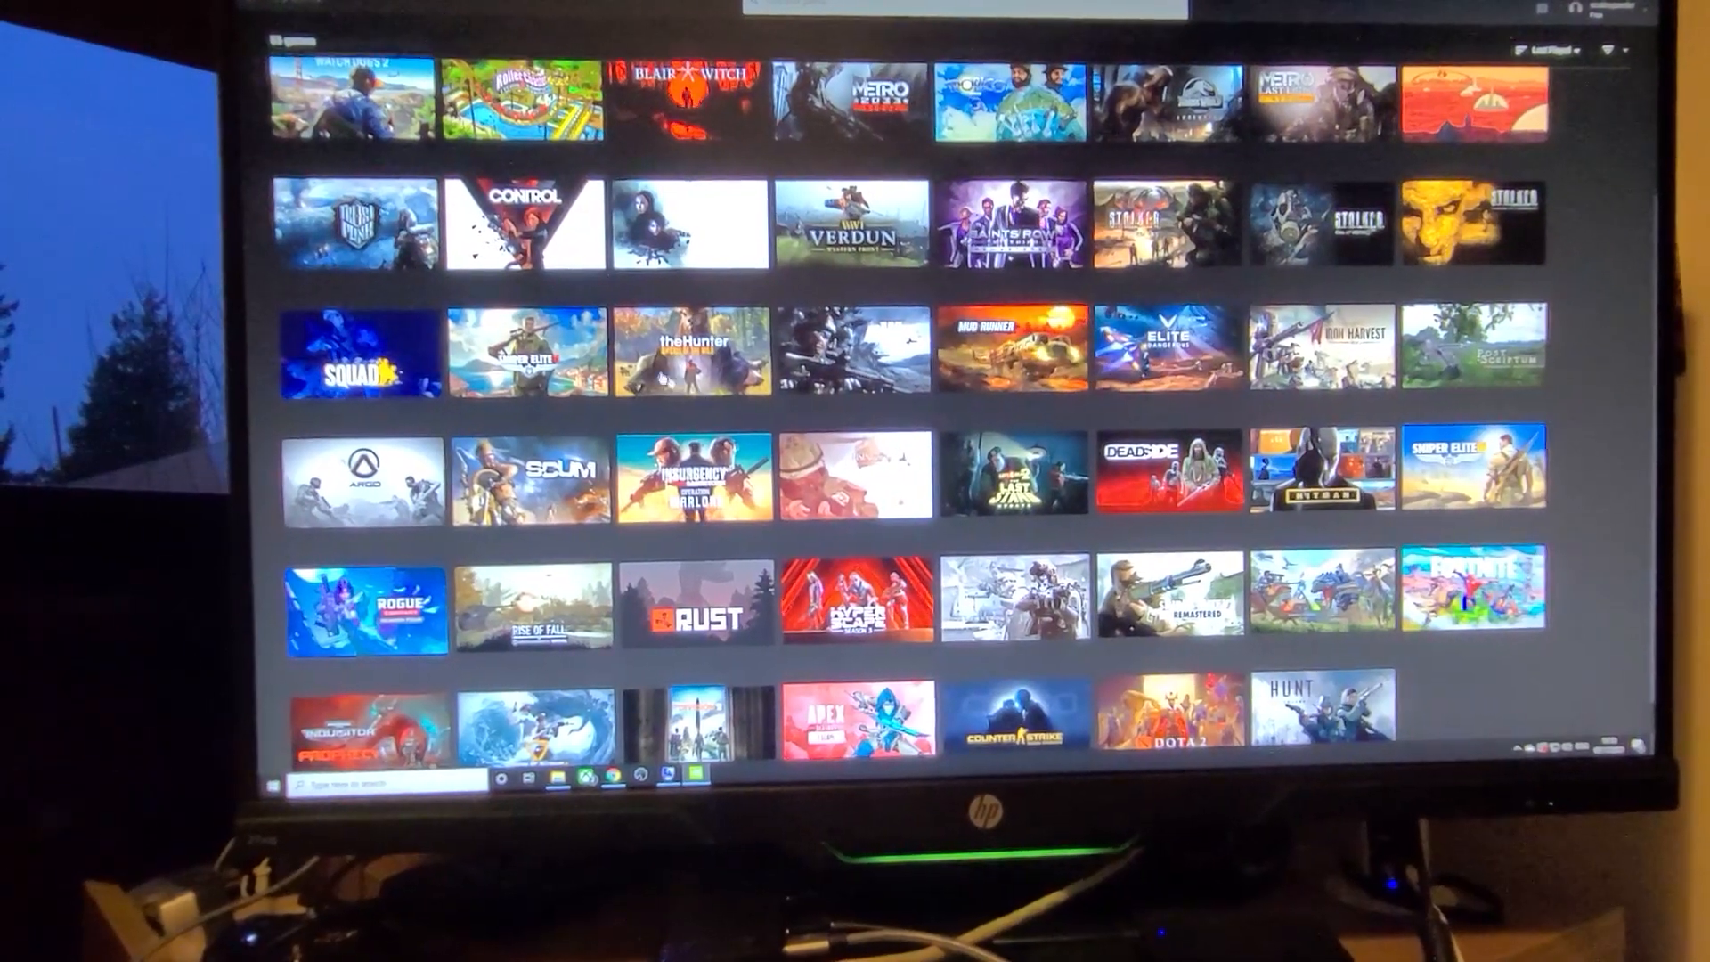
left_click(1473, 473)
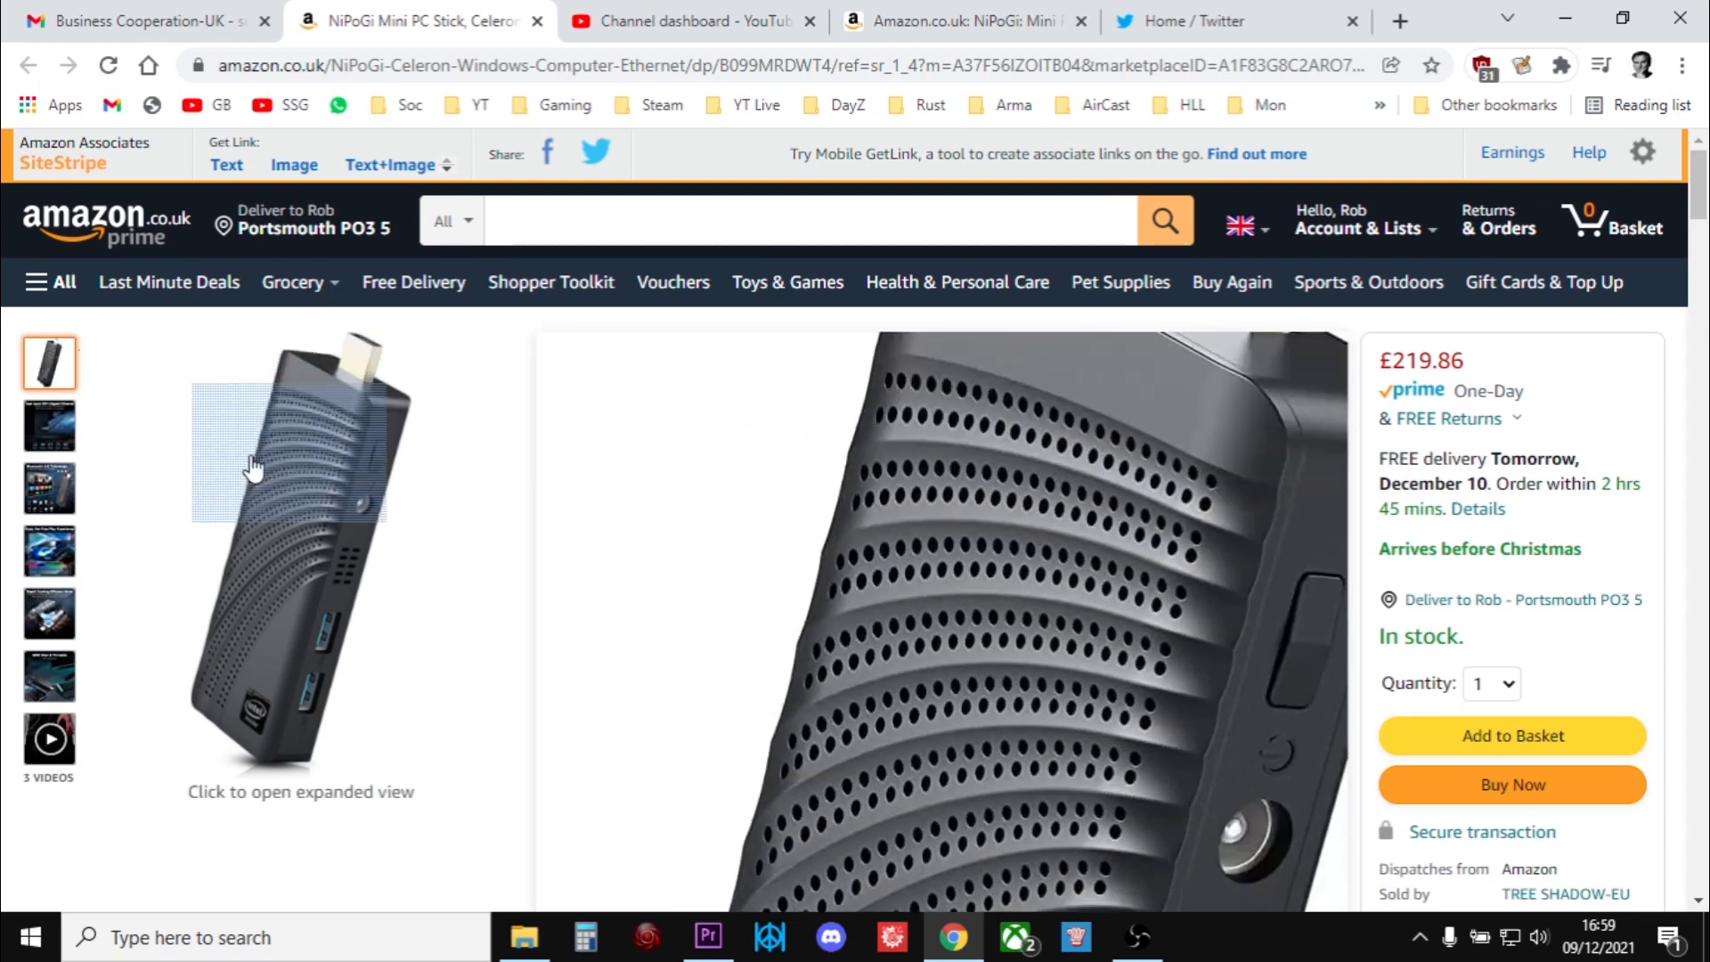
mouse_move(239, 598)
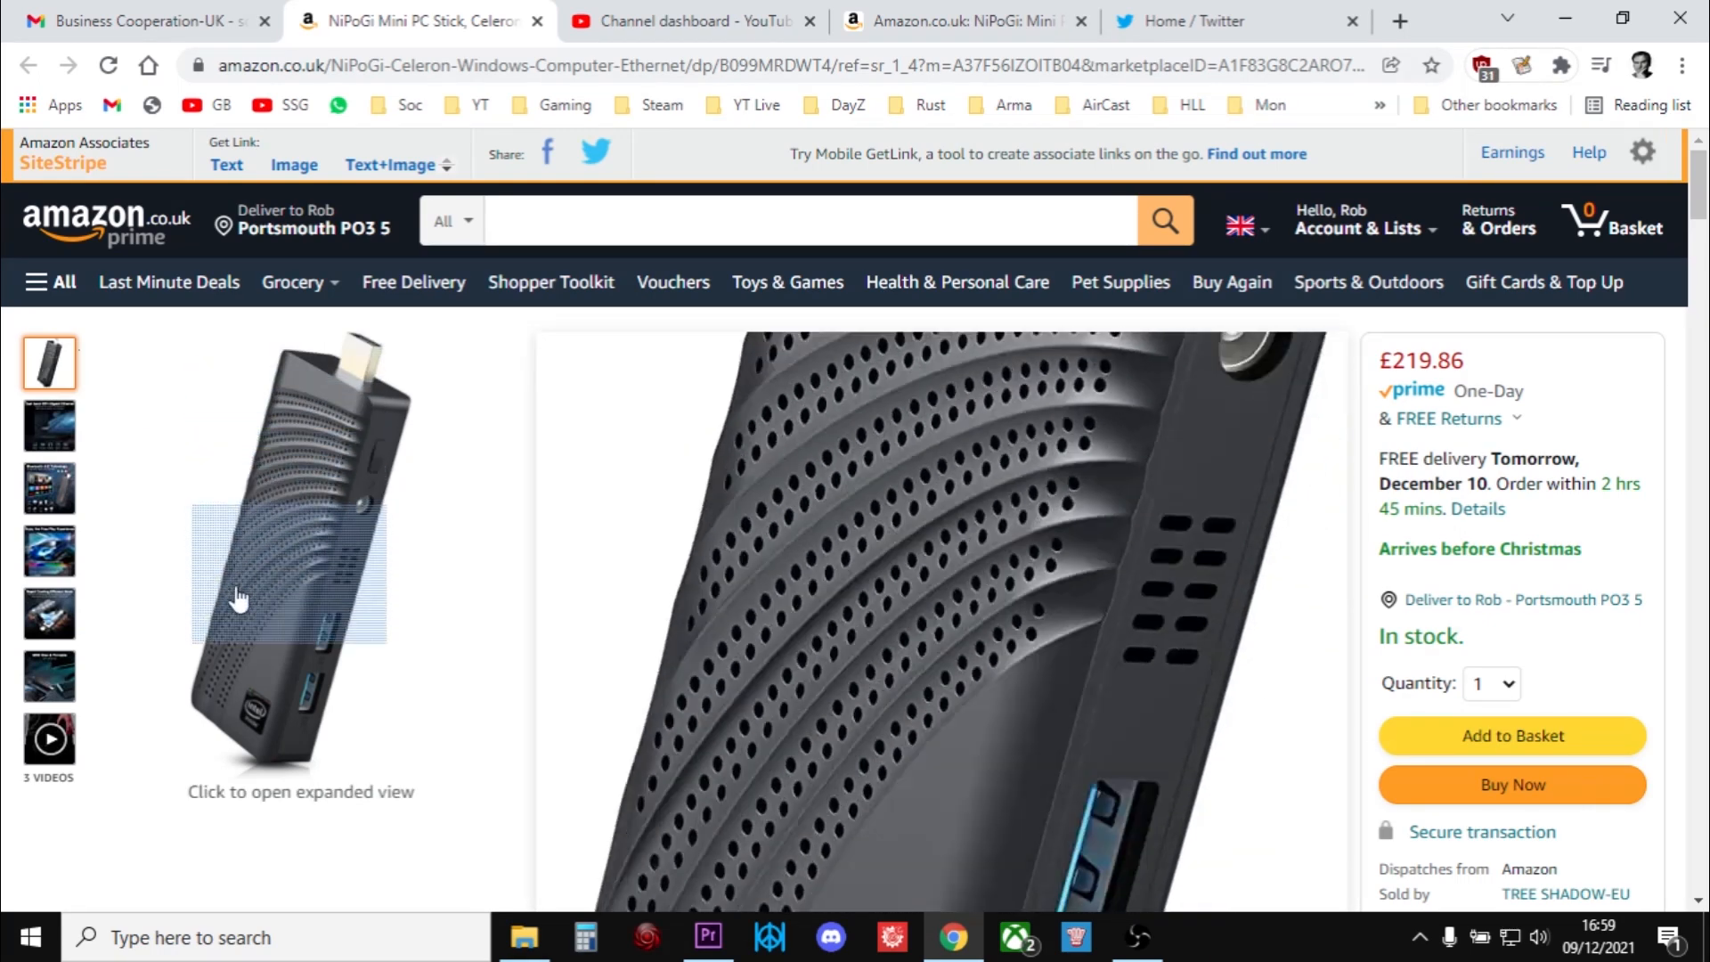
Step: View the Bluetooth 4.2, Rapid Cooling and MINI Size & Portable product photos
left_click(50, 488)
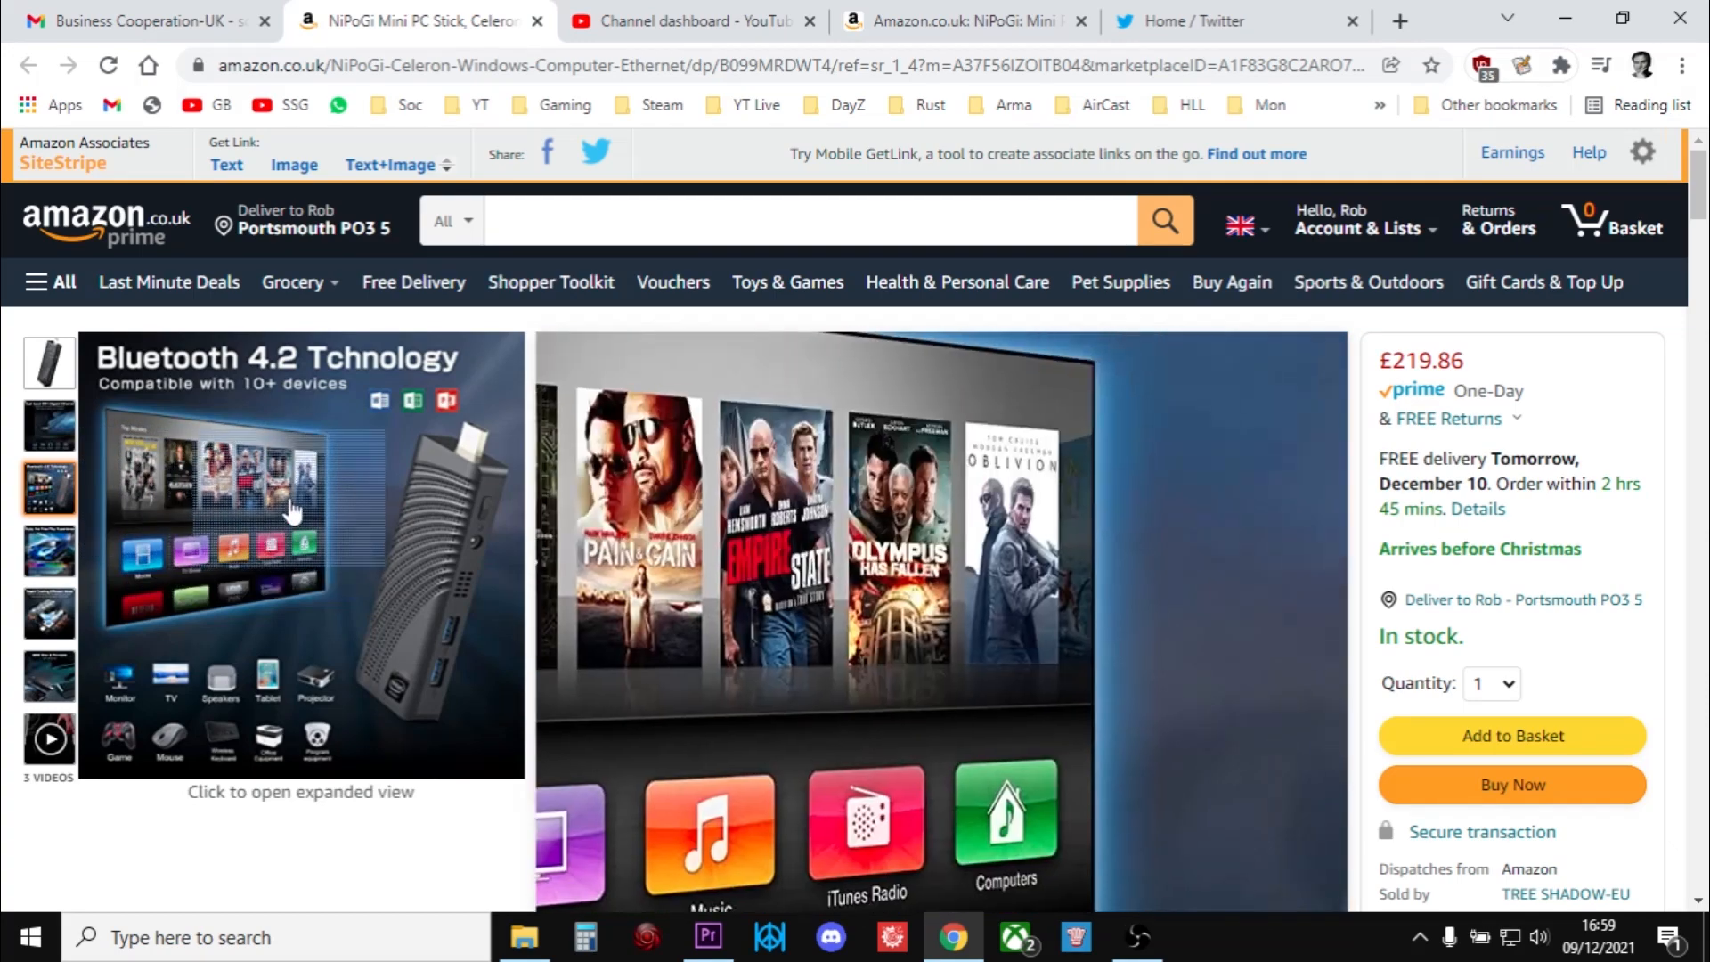
left_click(48, 614)
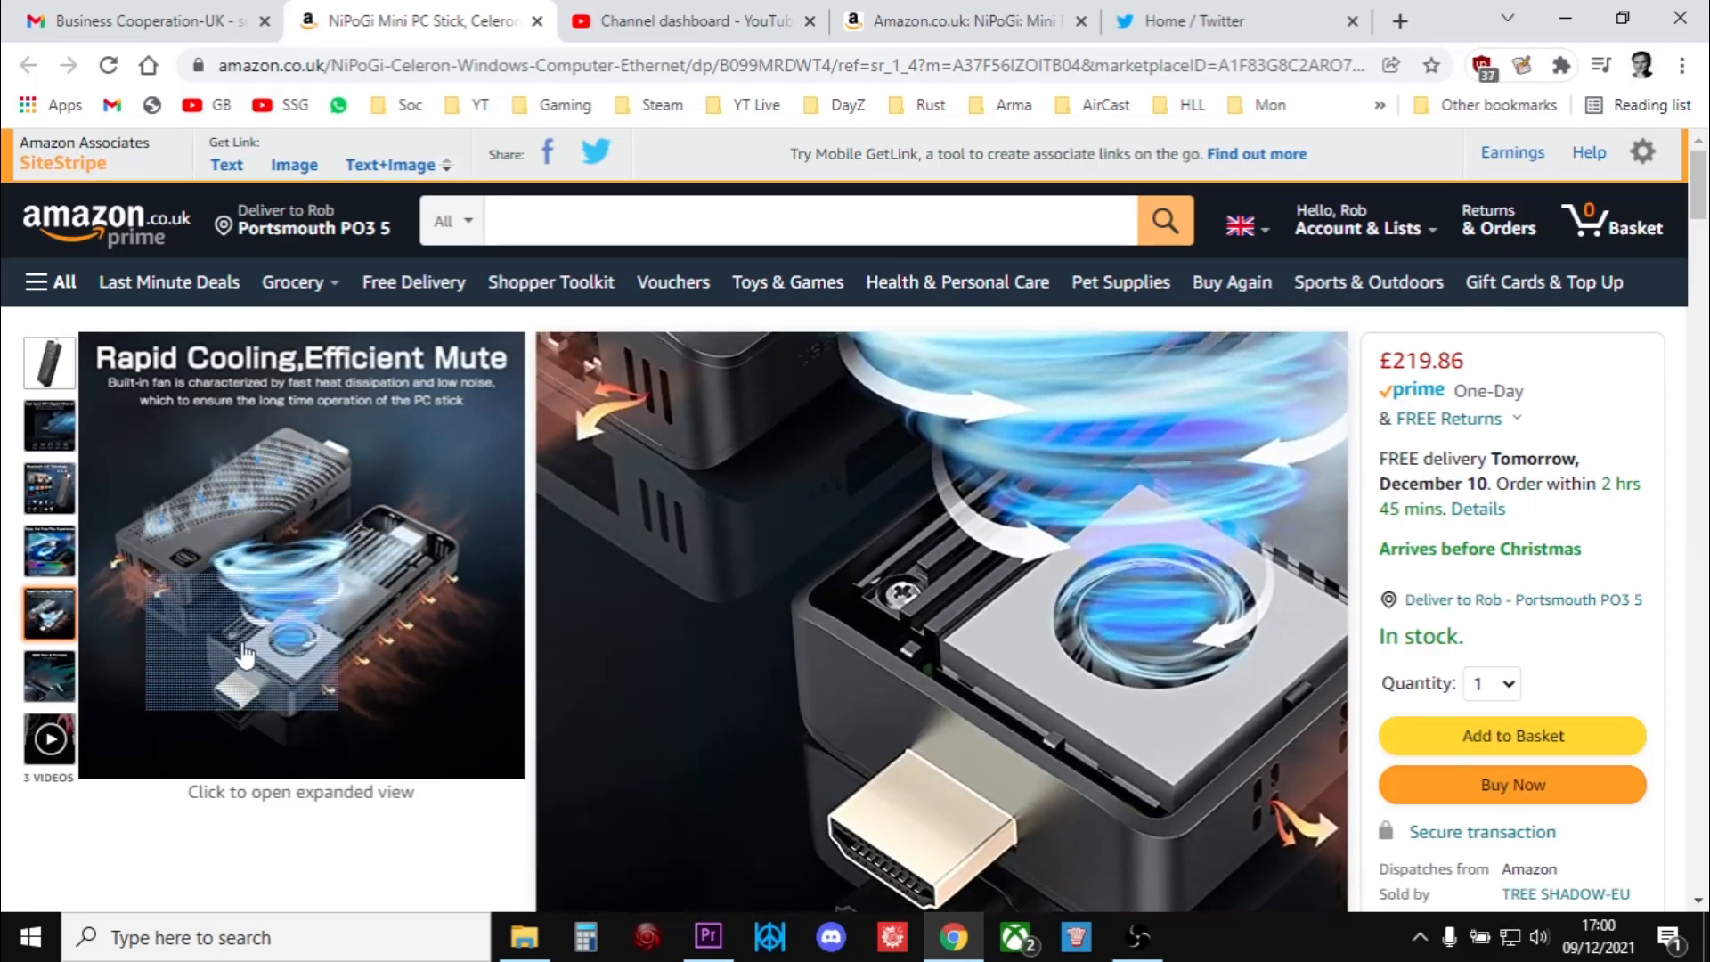
left_click(50, 675)
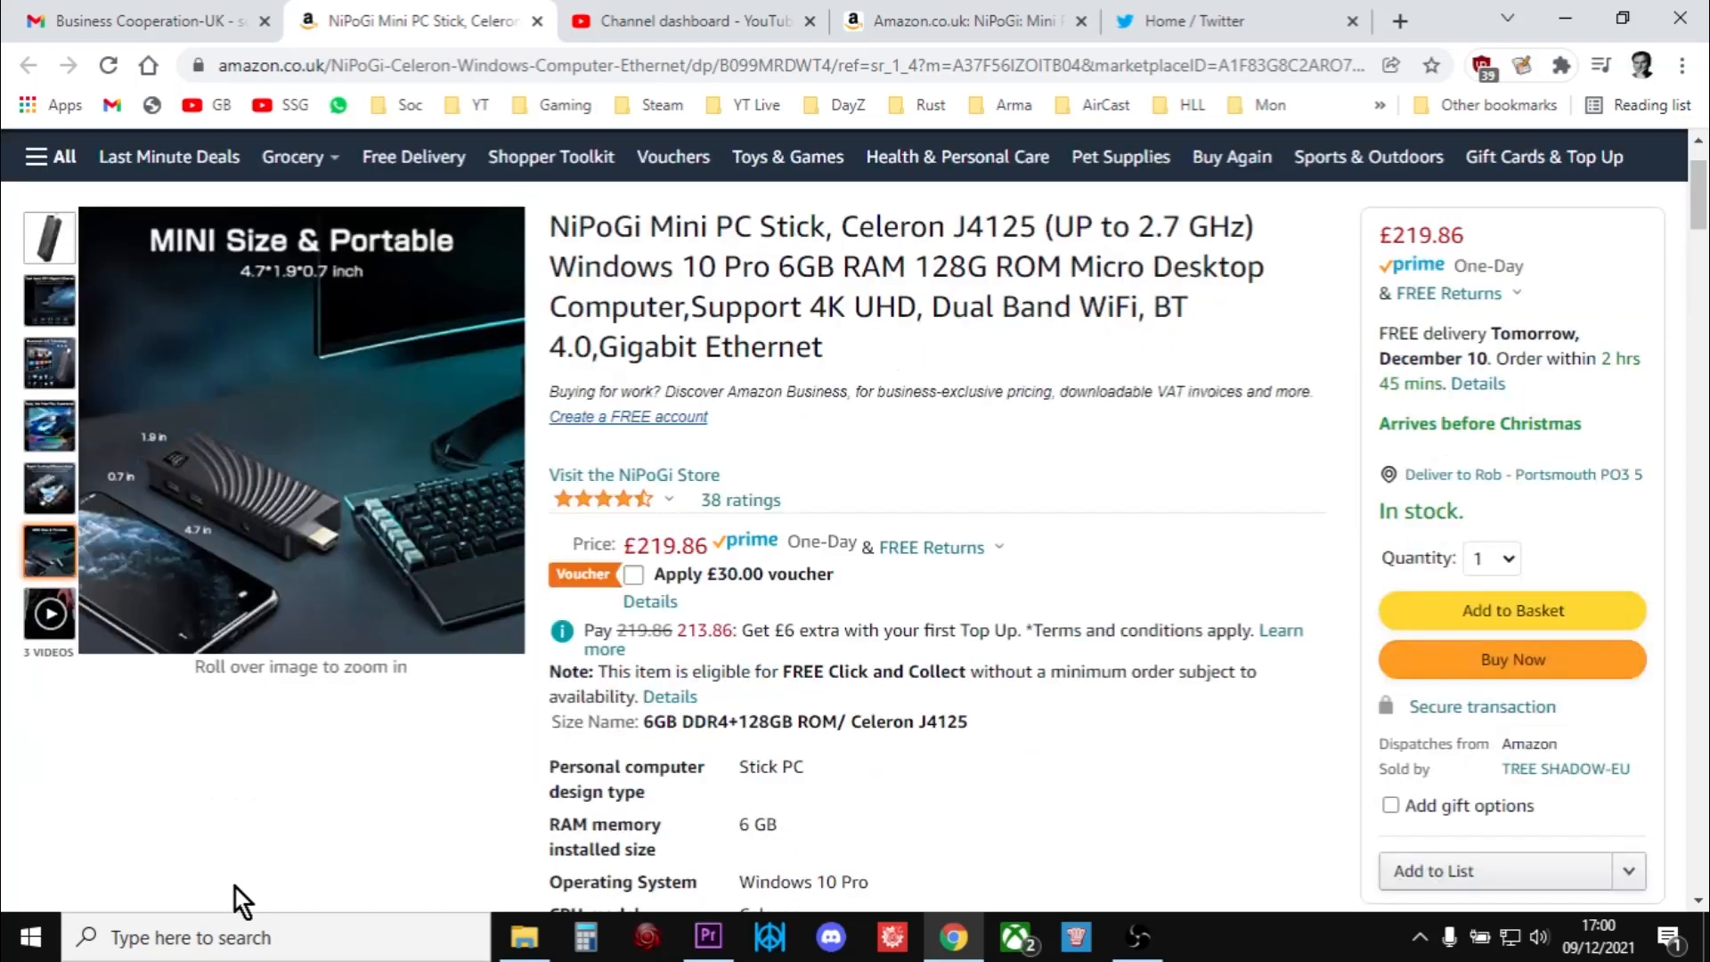
Step: Scroll through About this item, Product information and the illustrated Product Description with CPU and storage specs
scroll("down", 3)
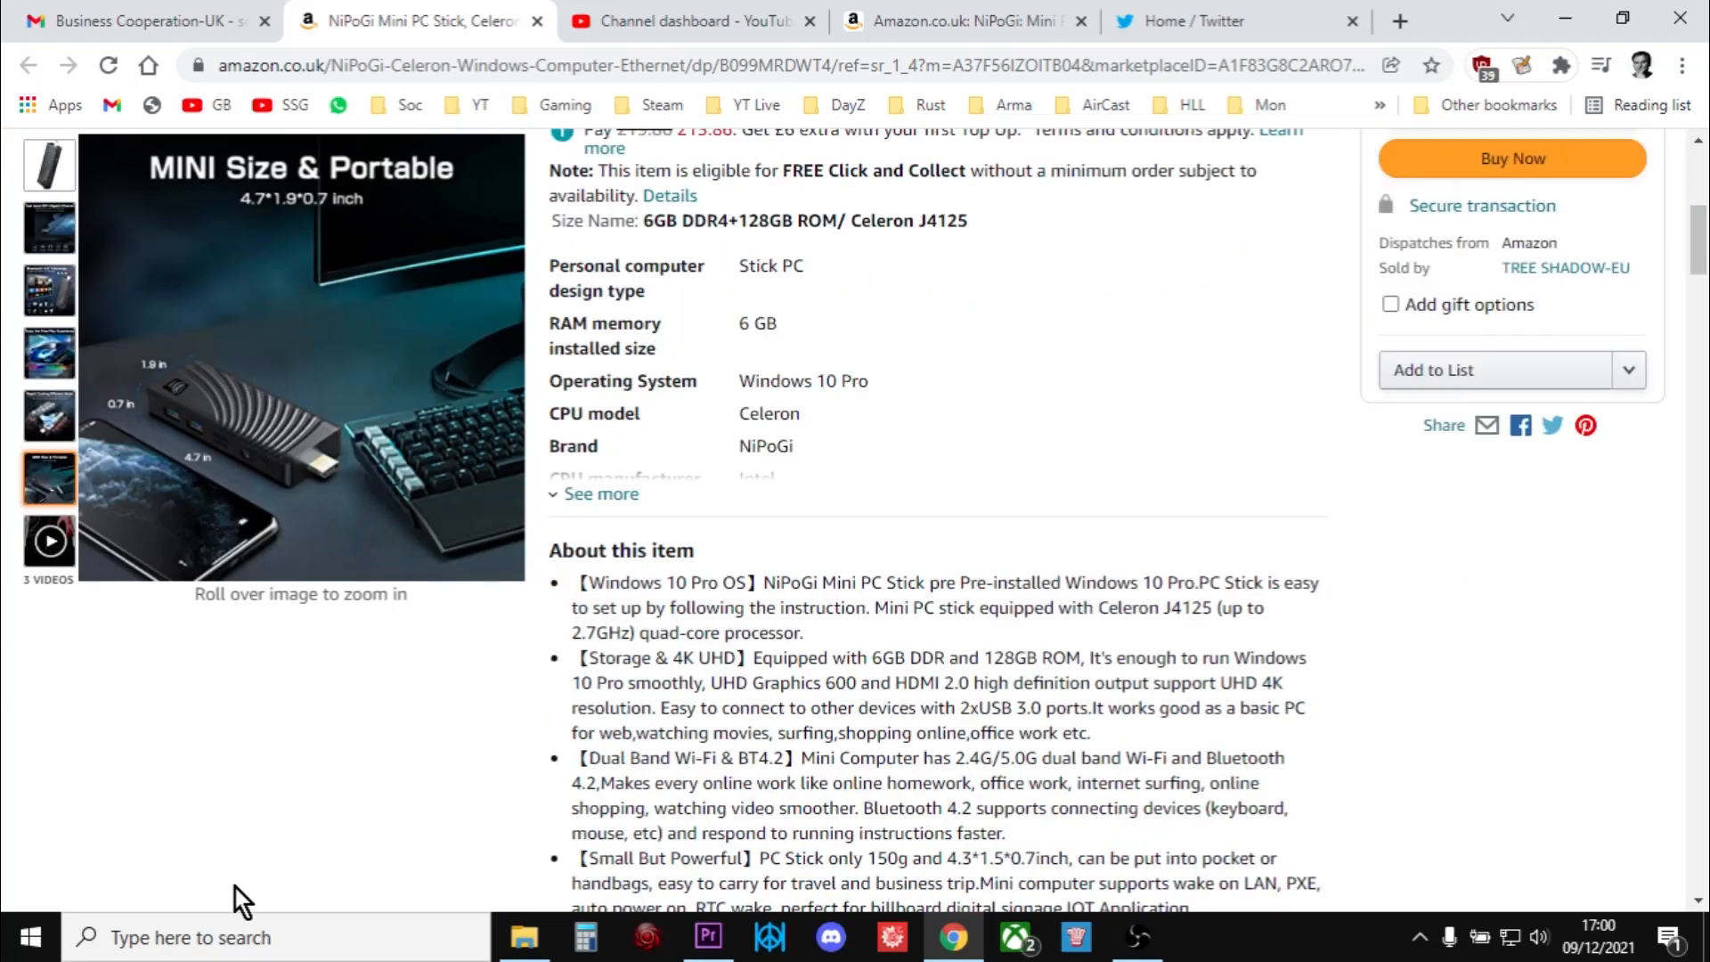
scroll("down", 3)
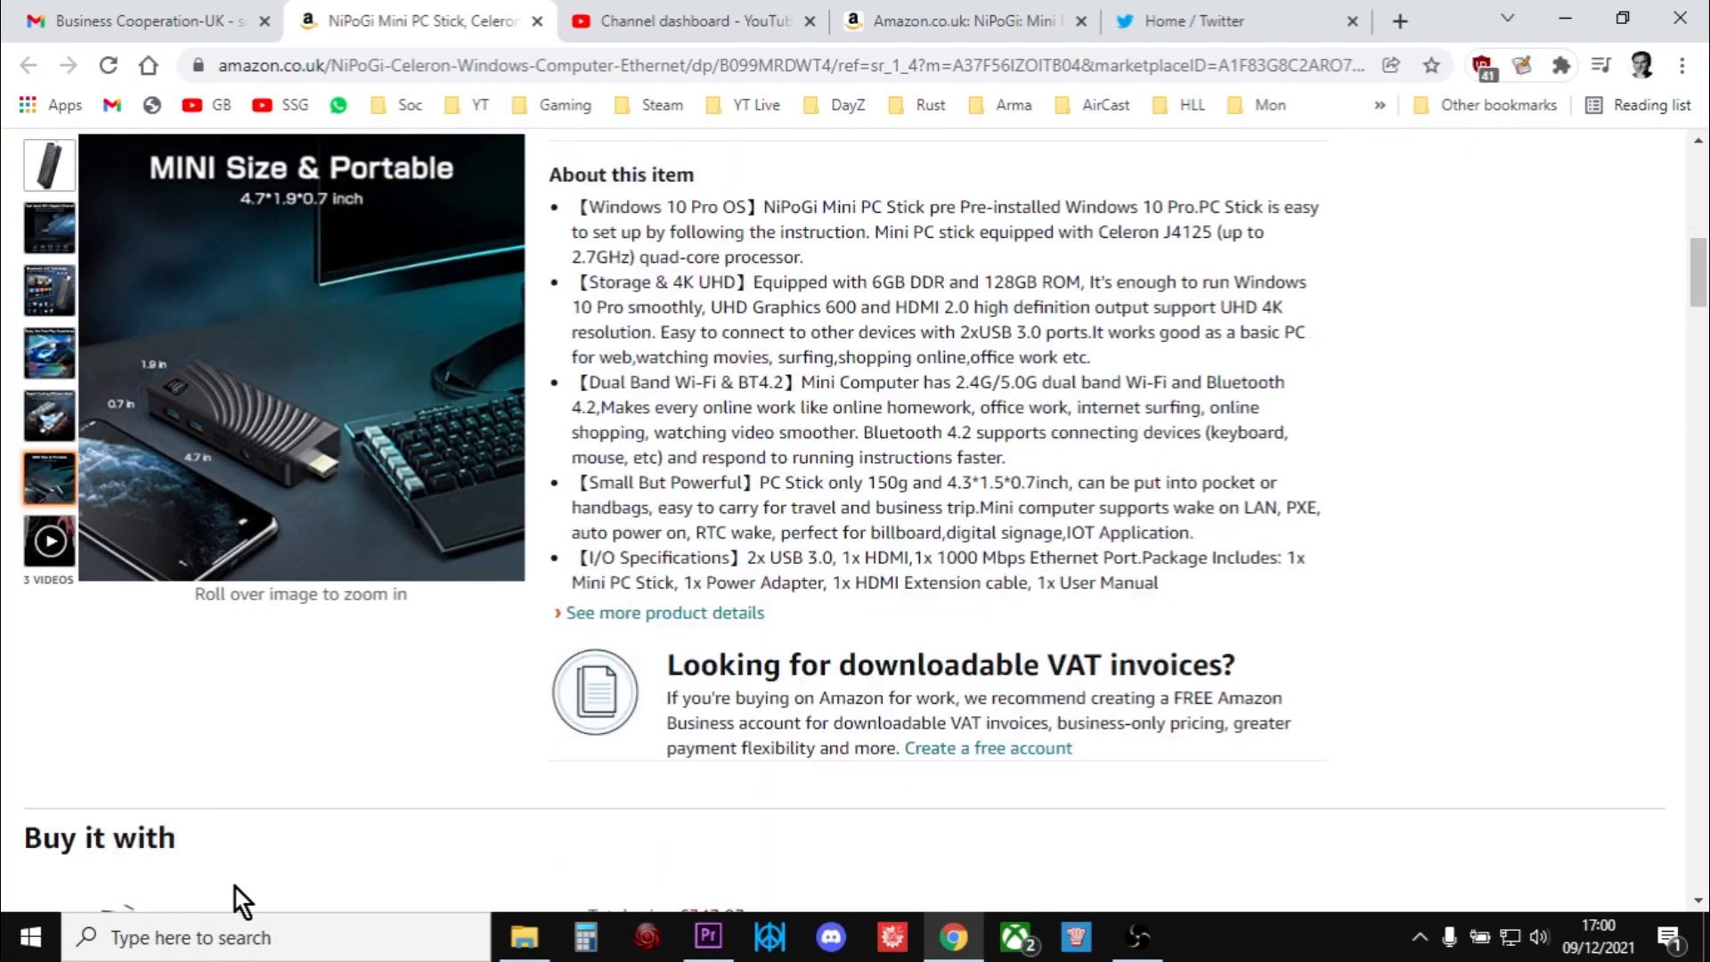
scroll("down", 3)
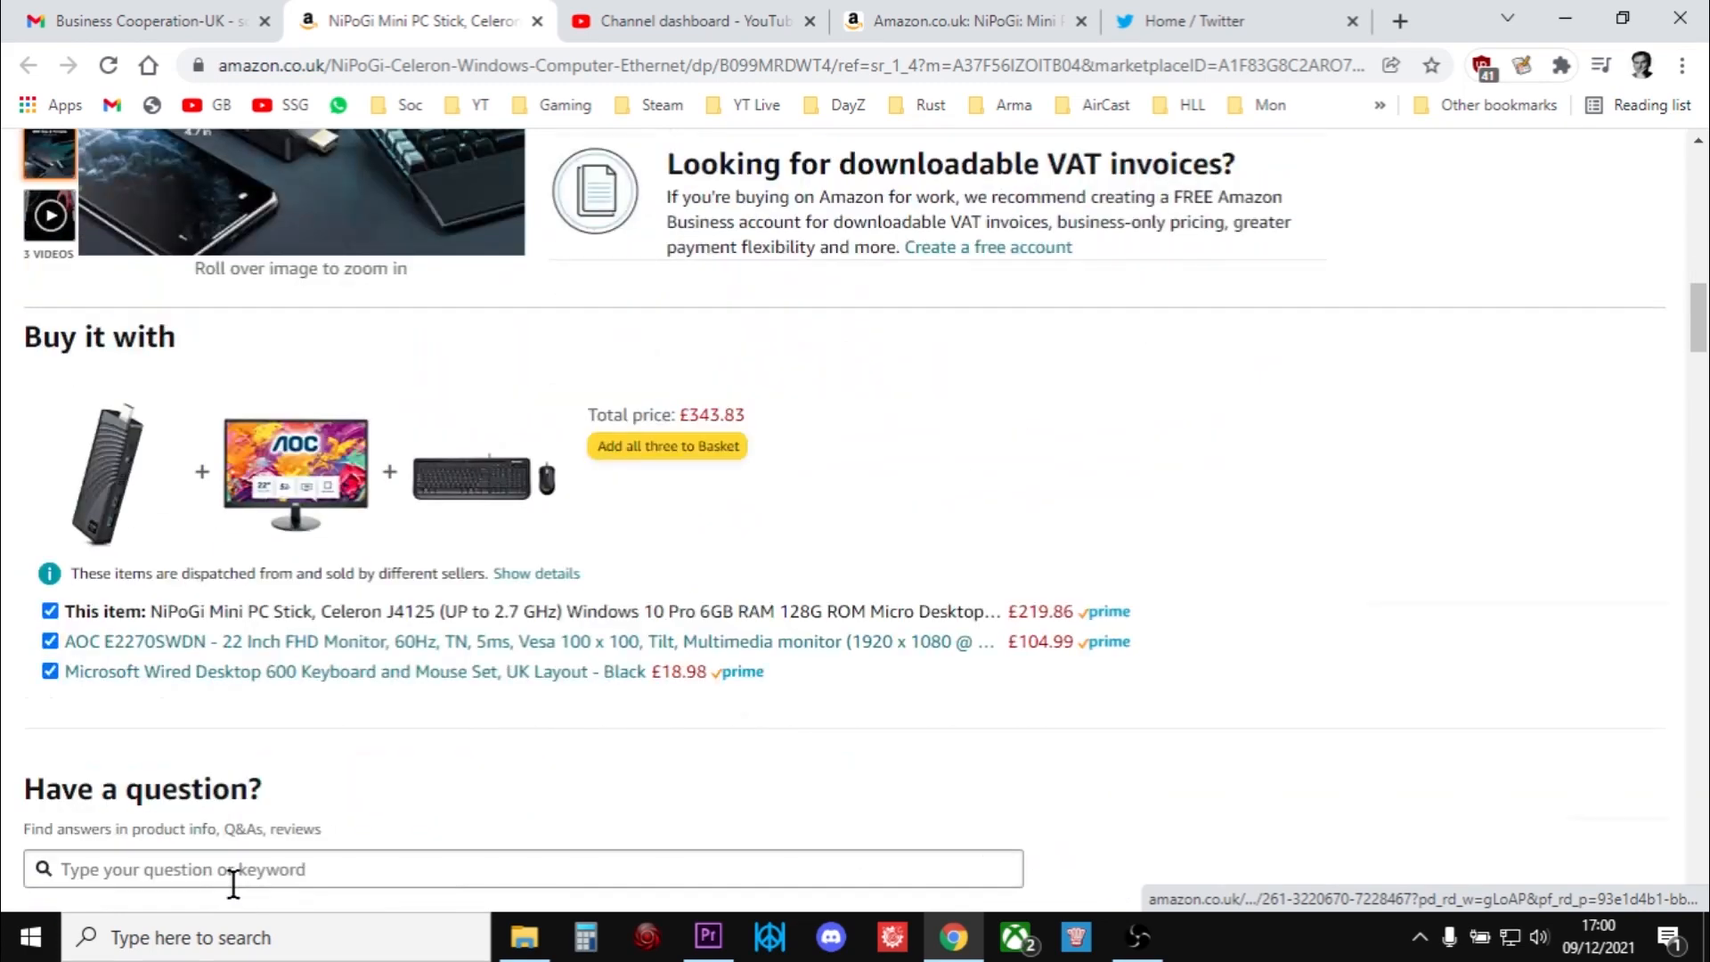
scroll("down", 3)
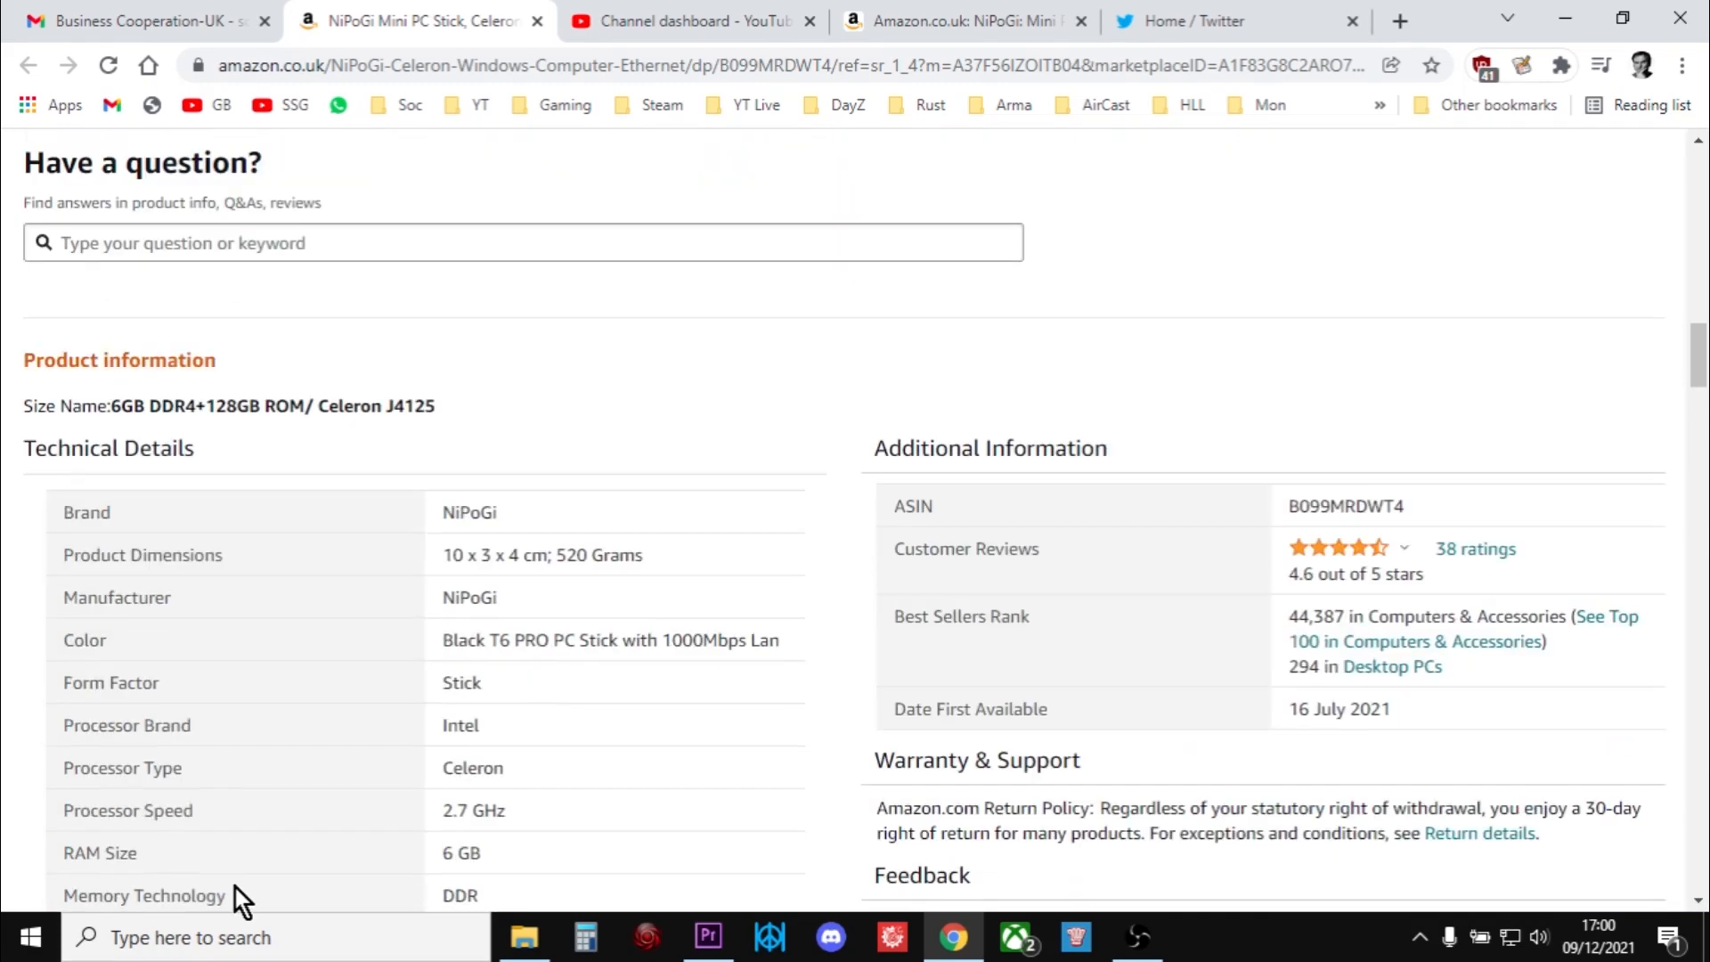
scroll("down", 3)
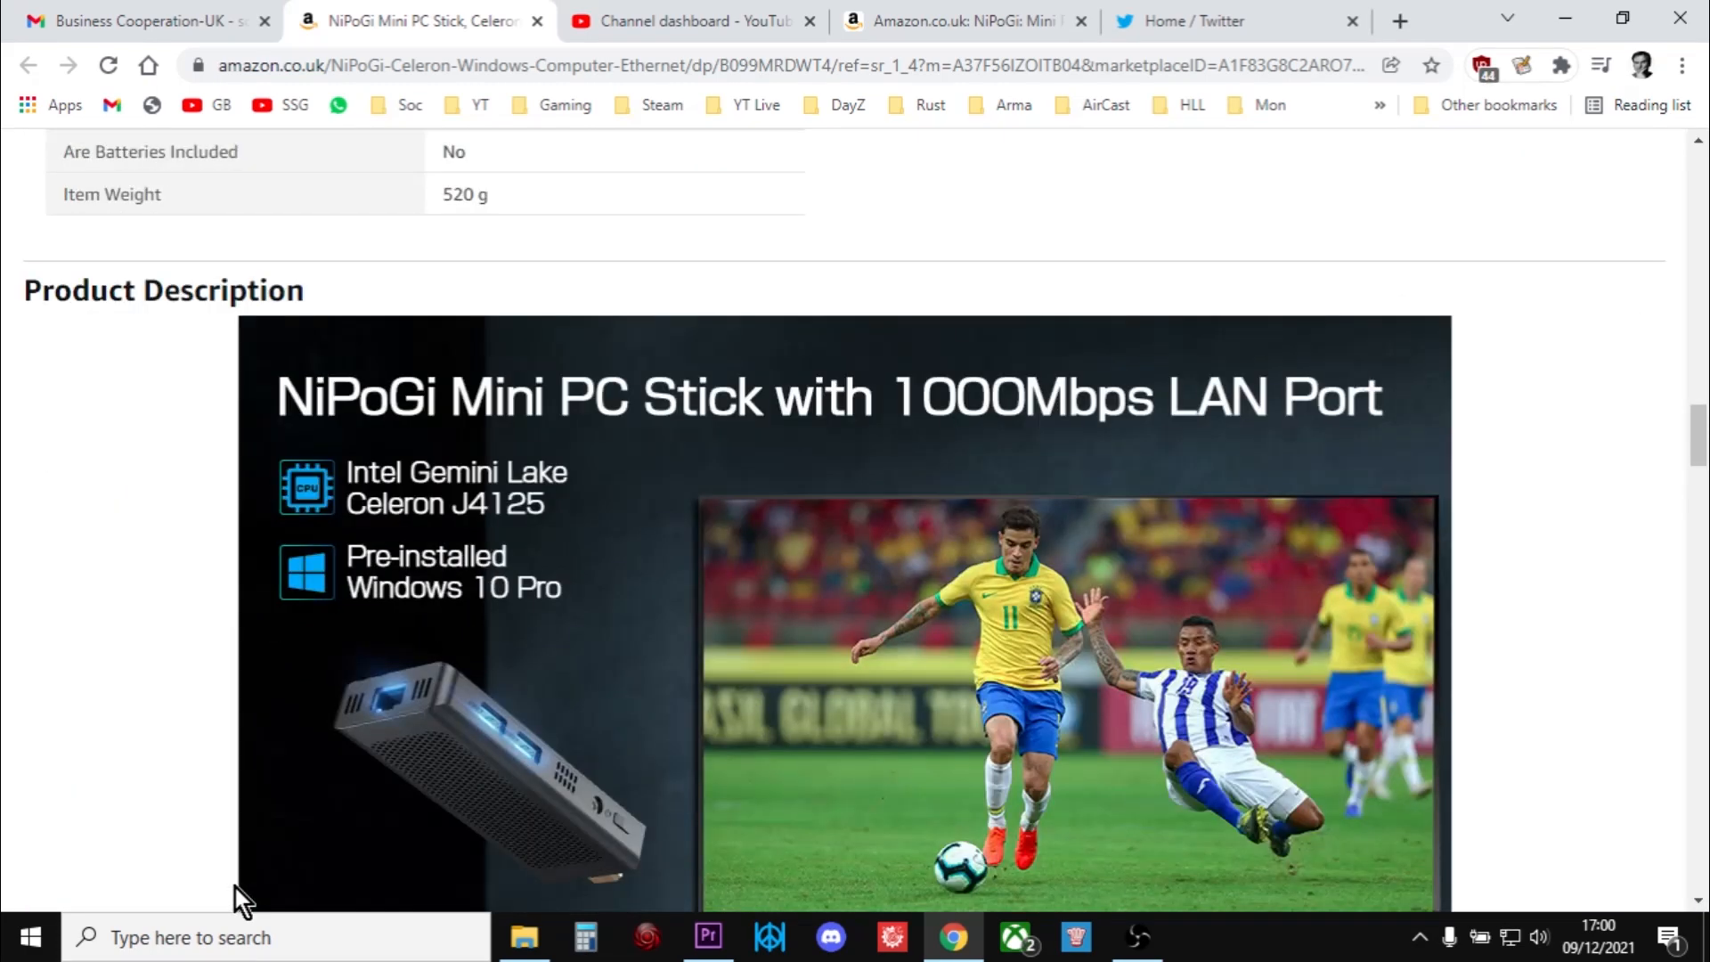
scroll("down", 3)
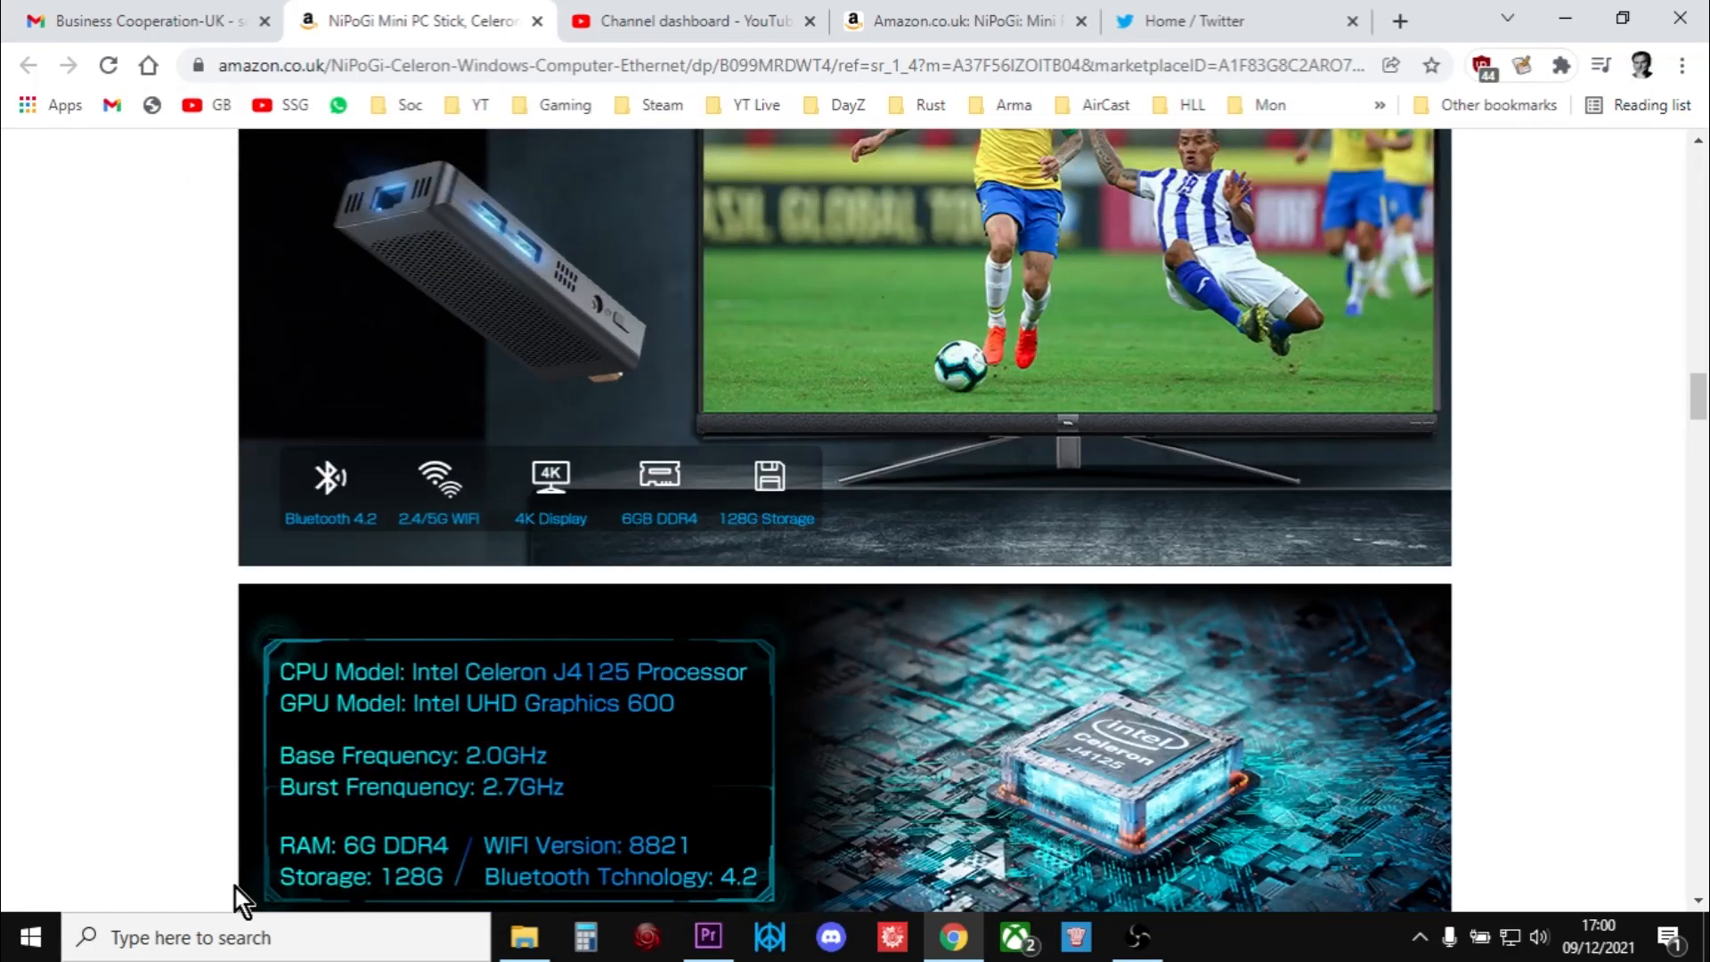
scroll("down", 3)
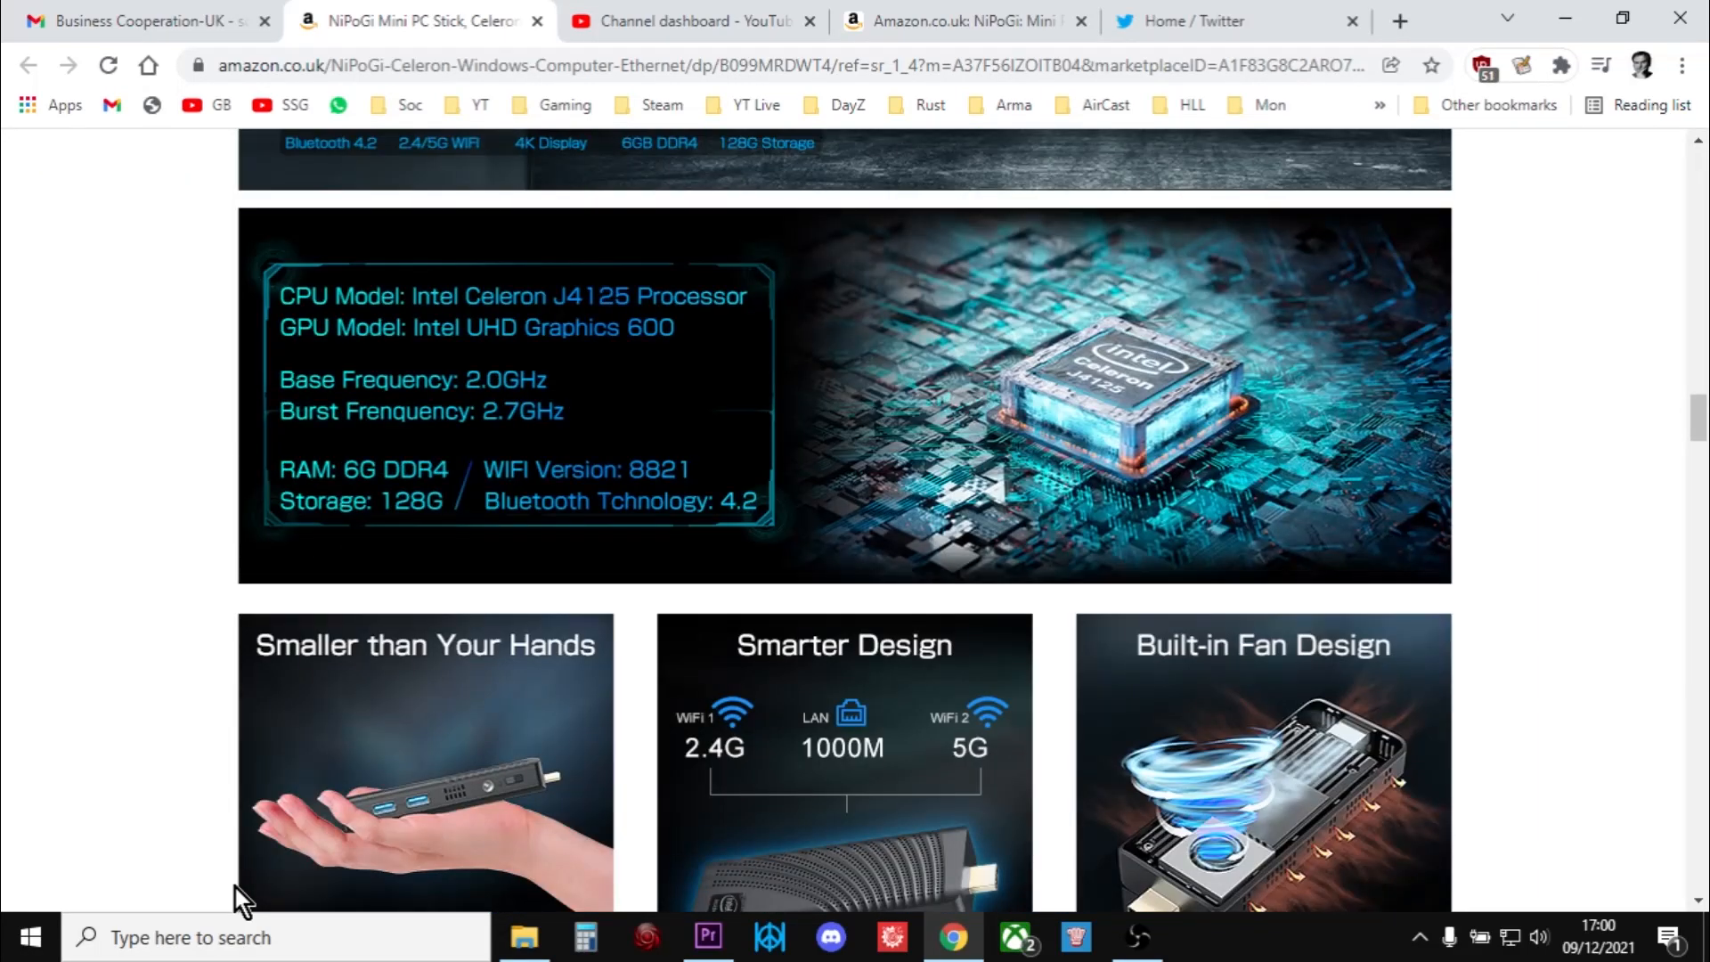